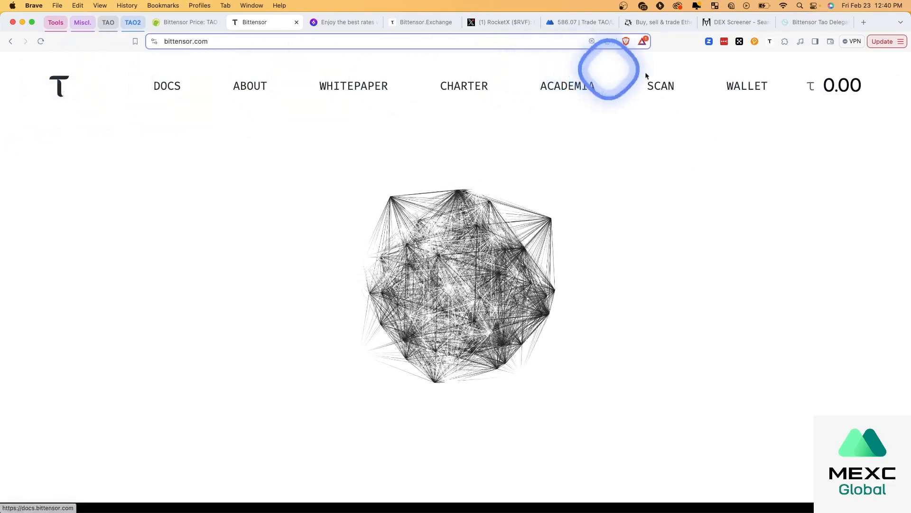
From bittensor.com's WALLET page, add the official Bittensor Wallet extension to Brave.
{"action": "left_click", "coordinate": [747, 85]}
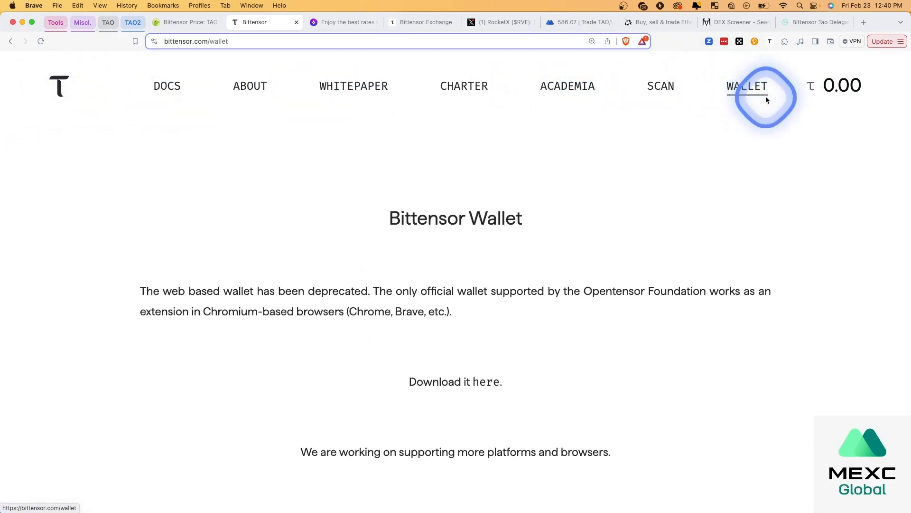
{"action": "left_click", "coordinate": [487, 381]}
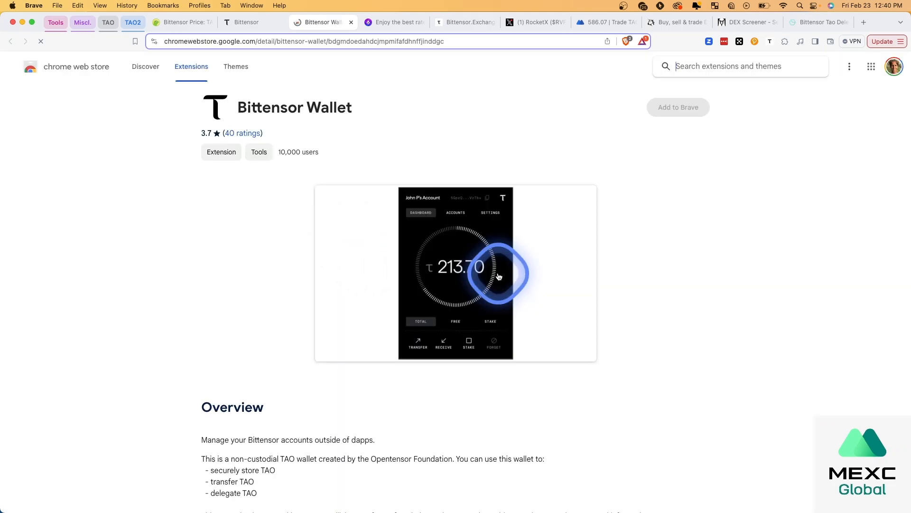
{"action": "left_click", "coordinate": [678, 107]}
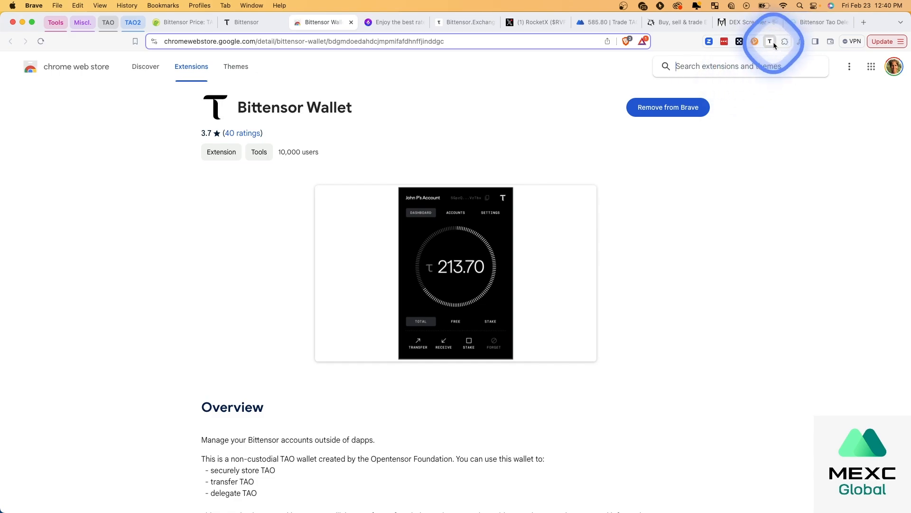
{"action": "left_click", "coordinate": [770, 41]}
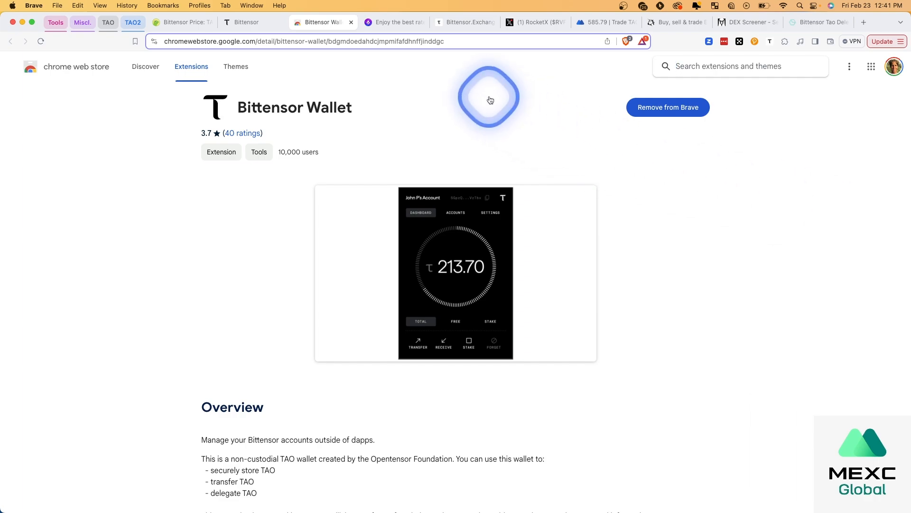
From CoinGecko's Bittensor markets, go to the top-ranked MEXC TAO/USDT spot pair.
{"action": "left_click", "coordinate": [592, 22]}
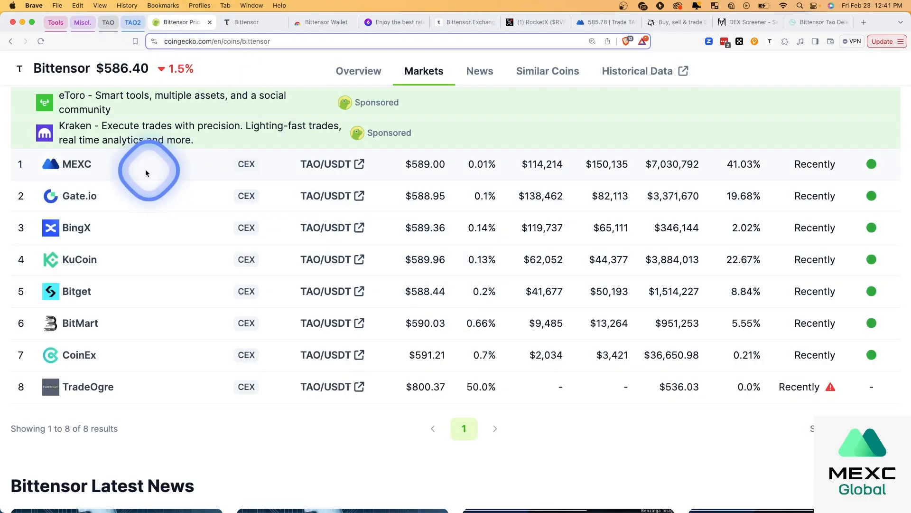
{"action": "mouse_move", "coordinate": [619, 189]}
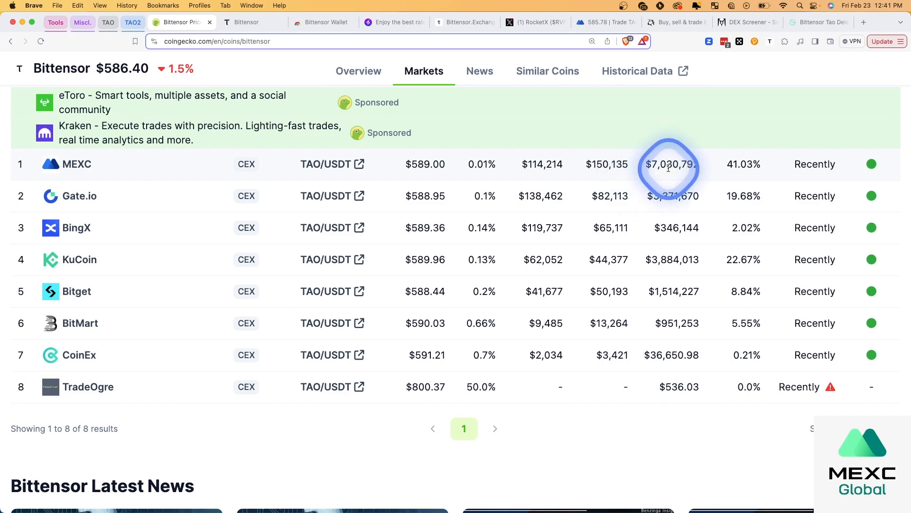
{"action": "mouse_move", "coordinate": [553, 177]}
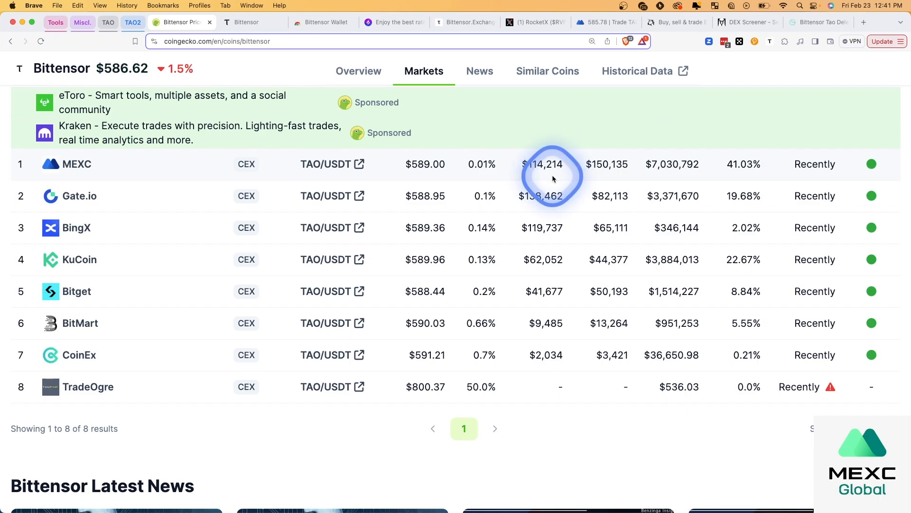
{"action": "left_click", "coordinate": [599, 22]}
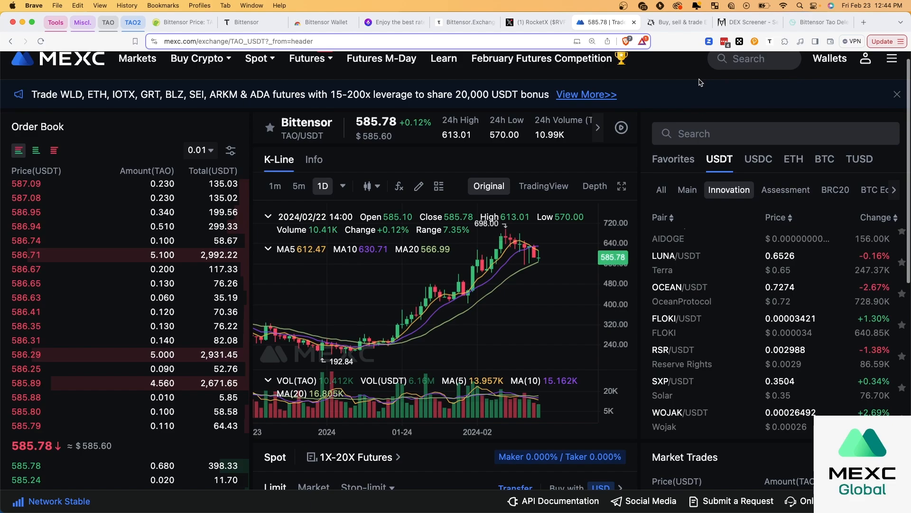
Favourite TAO/USDT and confirm a limit buy of 0.43 TAO at 585.03 USDT (251.56 USDT total).
{"action": "left_click", "coordinate": [268, 127]}
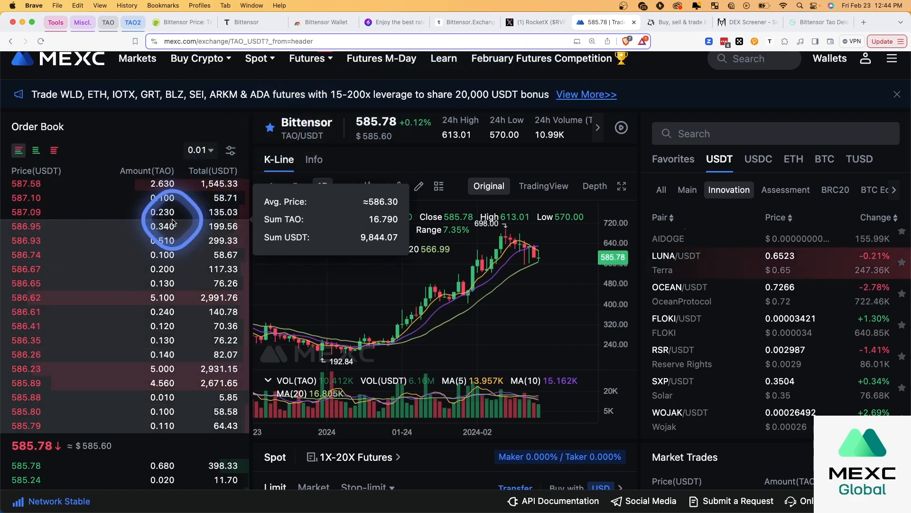
{"action": "scroll", "scroll_direction": "down", "scroll_amount": 3}
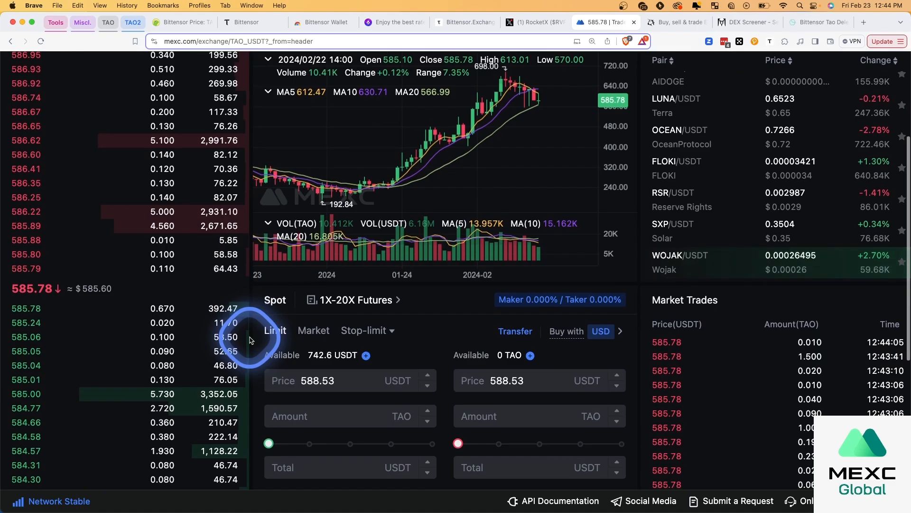
{"action": "scroll", "scroll_direction": "down", "scroll_amount": 3}
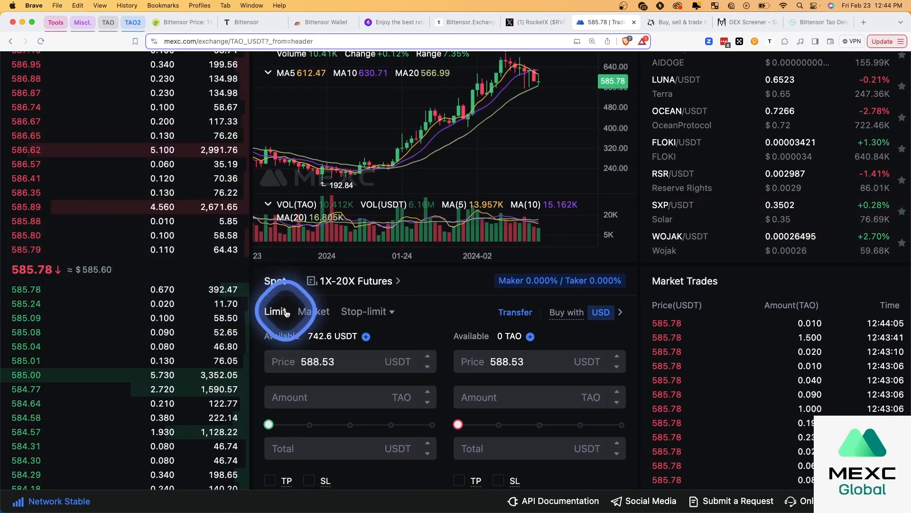
{"action": "left_click", "coordinate": [318, 360]}
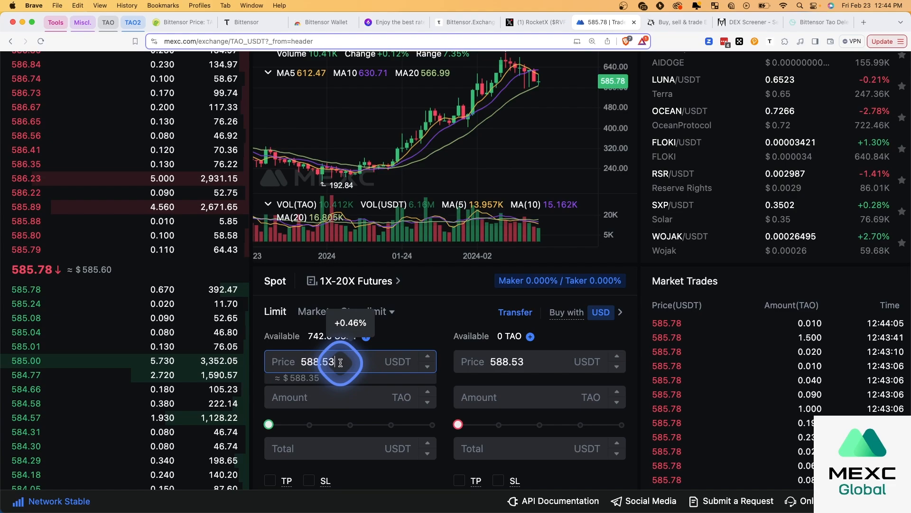
{"action": "scroll", "scroll_direction": "down", "scroll_amount": 3}
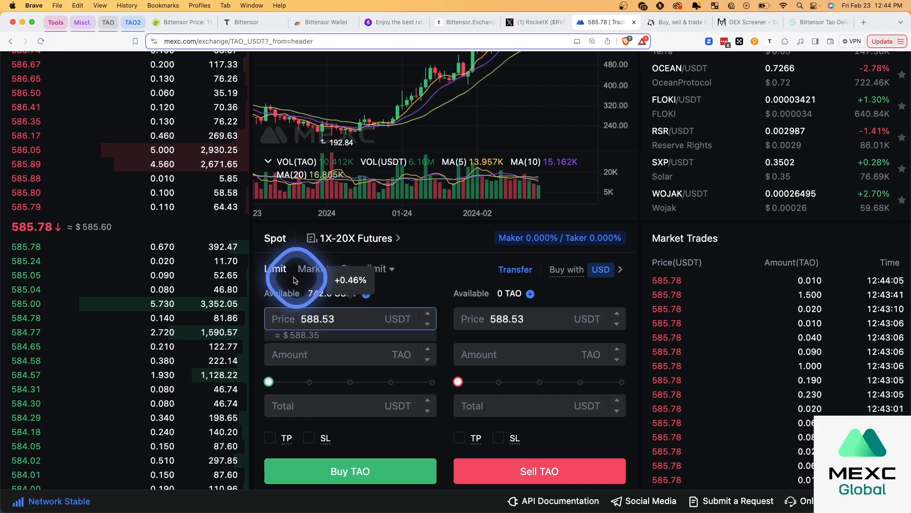
{"action": "left_click", "coordinate": [348, 319]}
{"action": "type", "text": "585.03"}
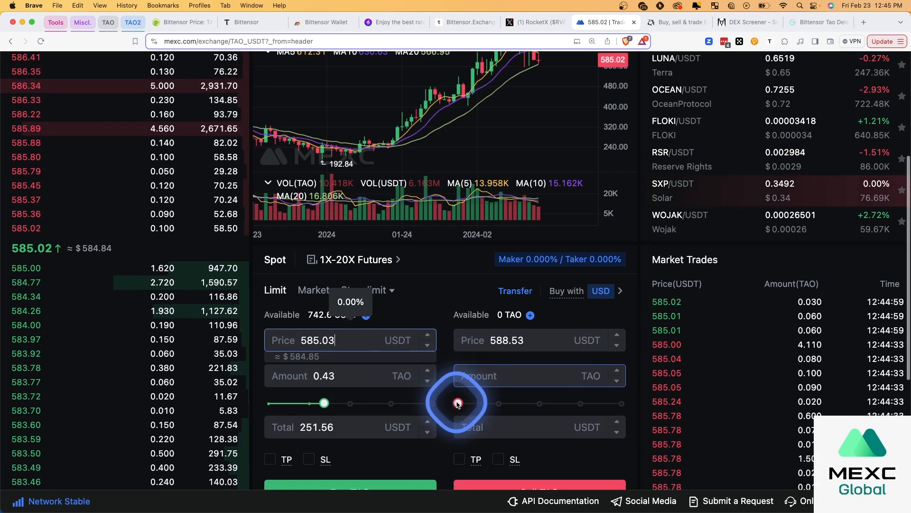
{"action": "left_click", "coordinate": [350, 487]}
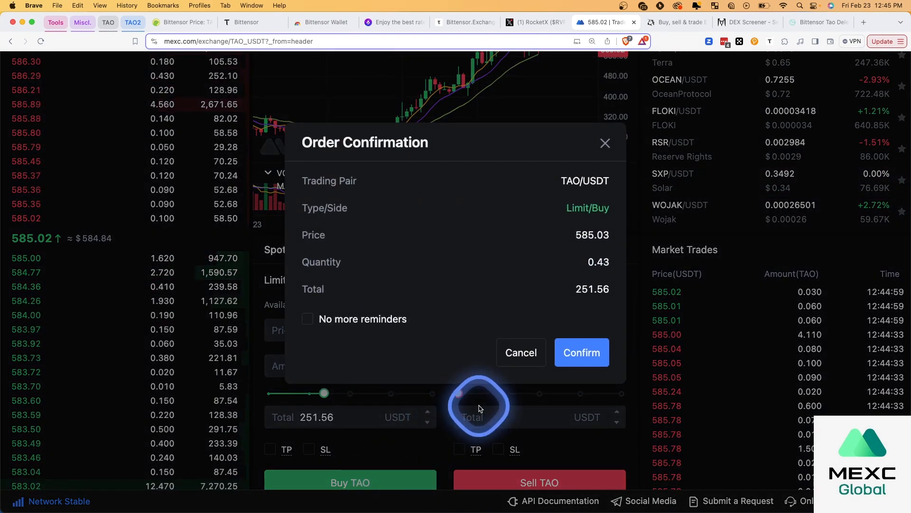
{"action": "left_click", "coordinate": [580, 352]}
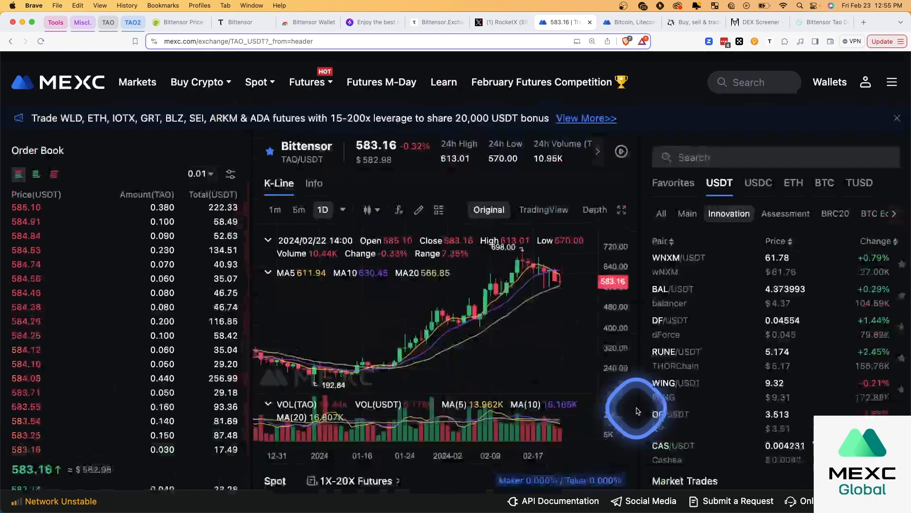
Begin a TAO withdrawal on the Bittensor network and show the whitelisted withdrawal addresses.
{"action": "left_click", "coordinate": [829, 82]}
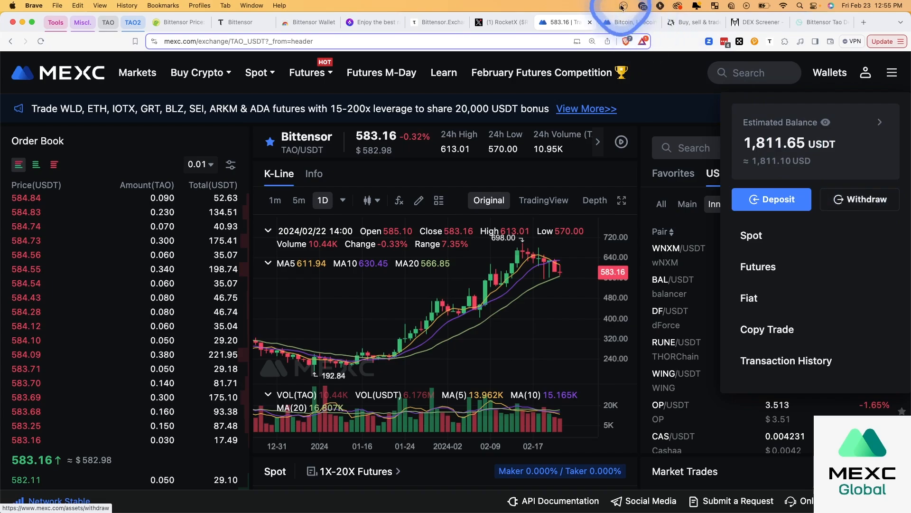
{"action": "left_click", "coordinate": [859, 200]}
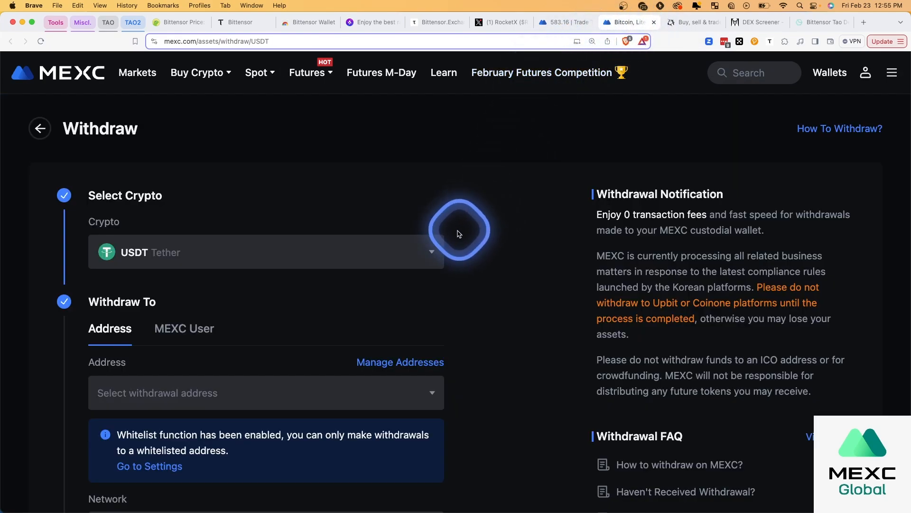
{"action": "left_click", "coordinate": [265, 251]}
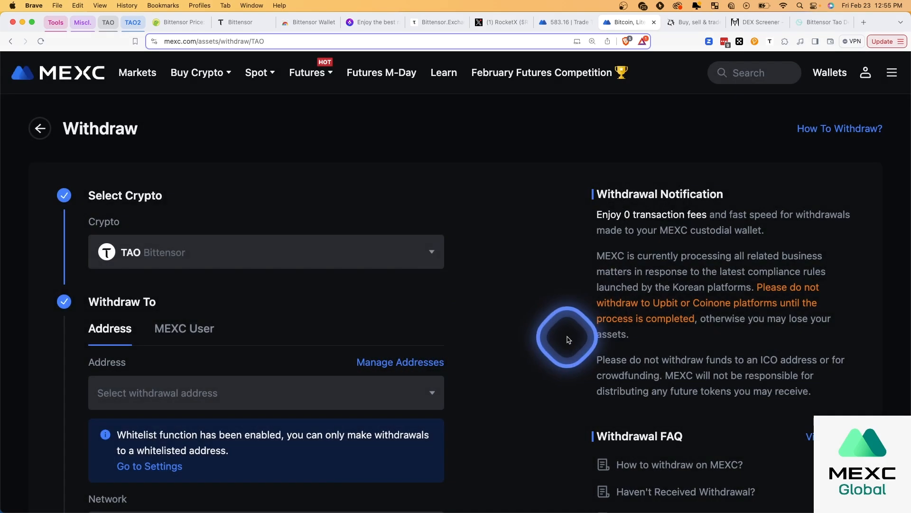
{"action": "scroll", "scroll_direction": "down", "scroll_amount": 3}
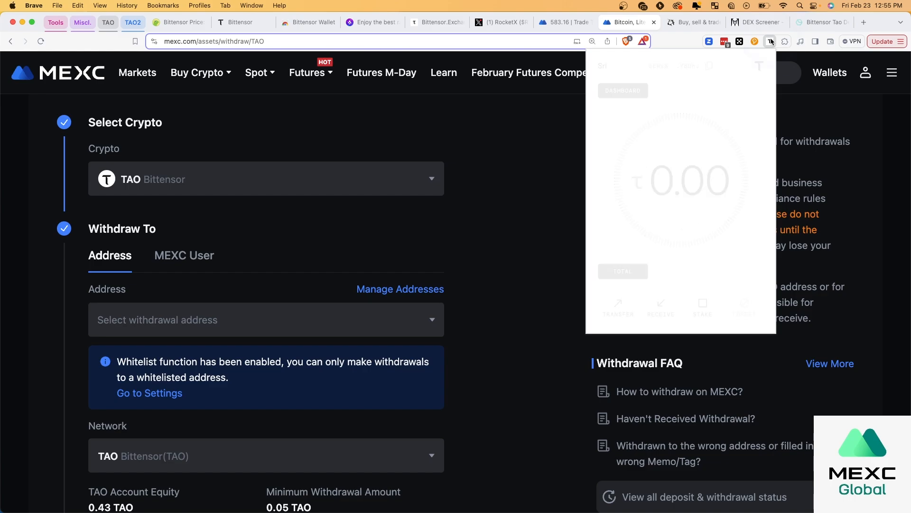
{"action": "left_click", "coordinate": [661, 306]}
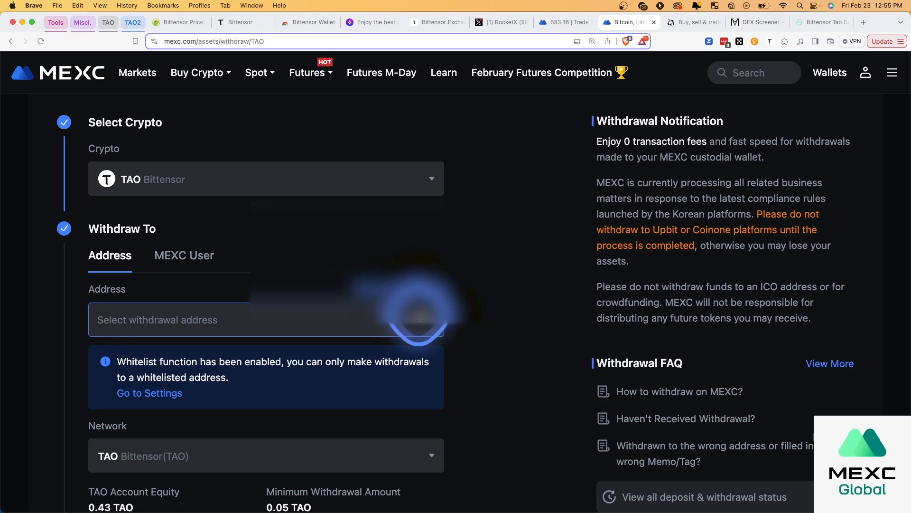
{"action": "left_click", "coordinate": [169, 319]}
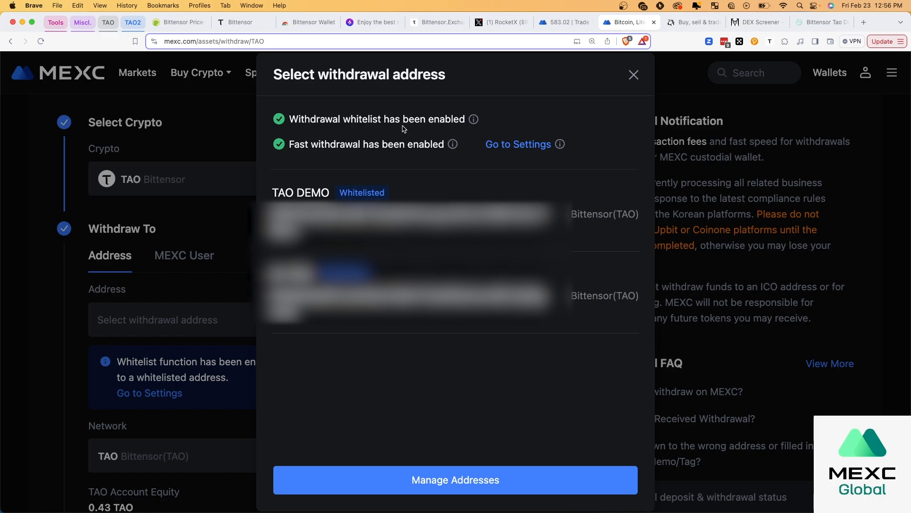
{"action": "left_click", "coordinate": [375, 153]}
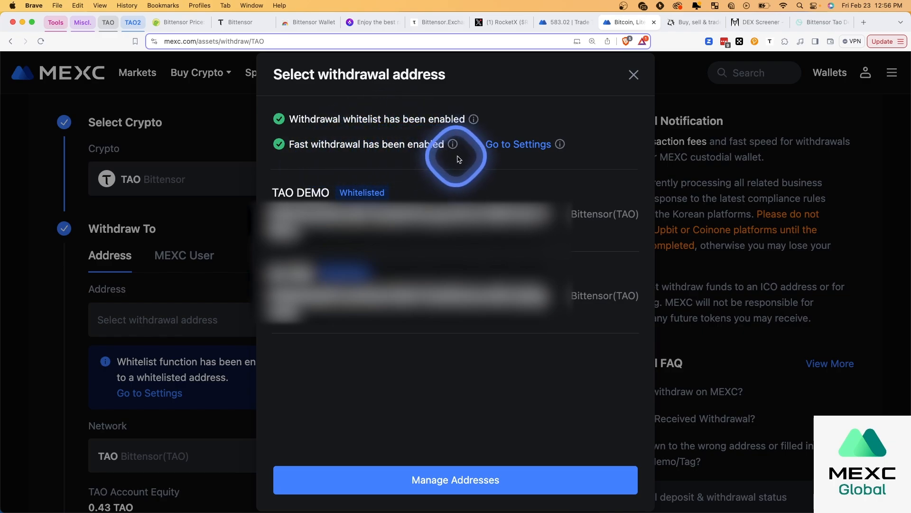
{"action": "left_click", "coordinate": [434, 243]}
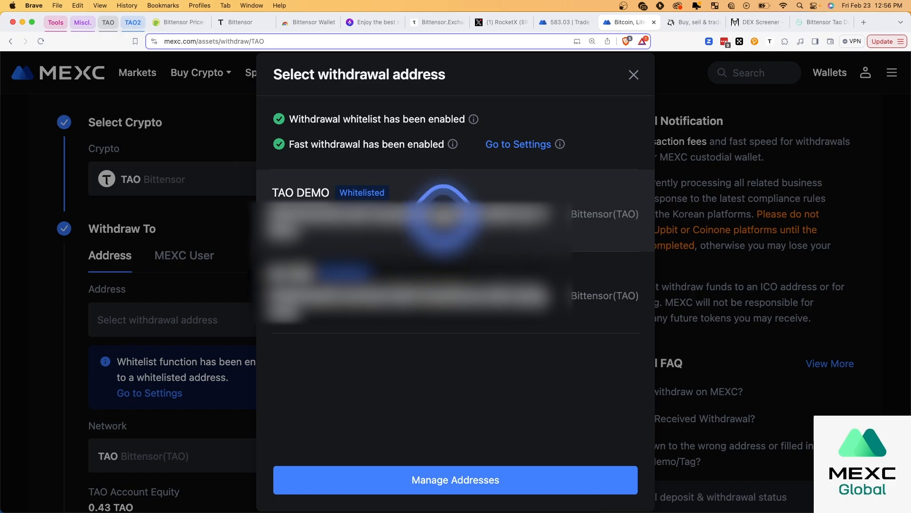
{"action": "left_click", "coordinate": [633, 74]}
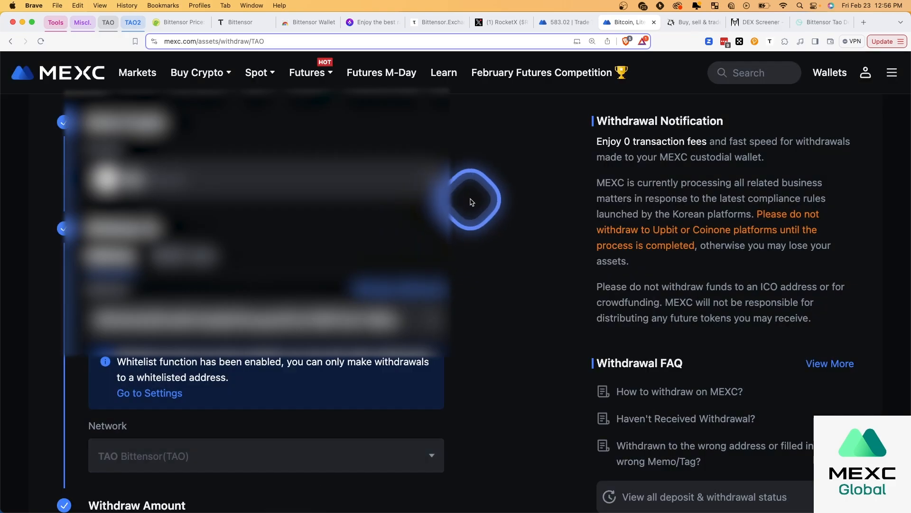
{"action": "scroll", "scroll_direction": "down", "scroll_amount": 3}
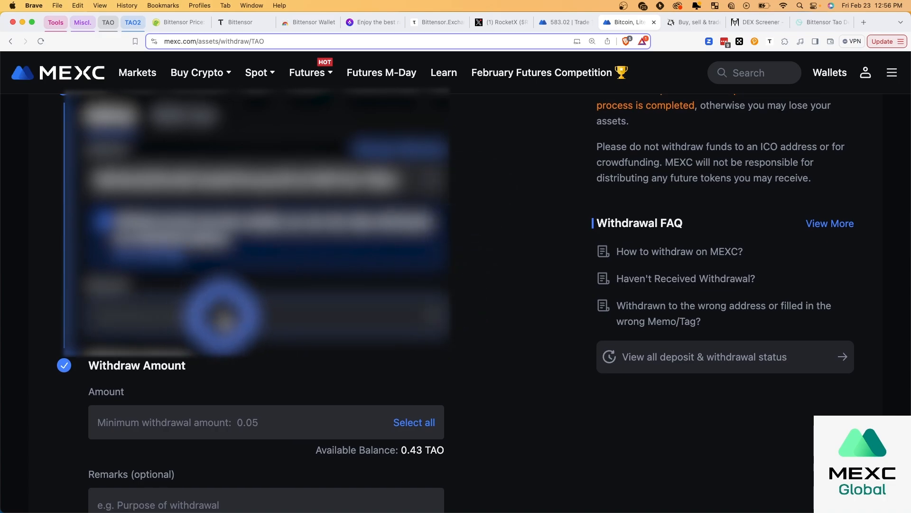
{"action": "scroll", "scroll_direction": "down", "scroll_amount": 3}
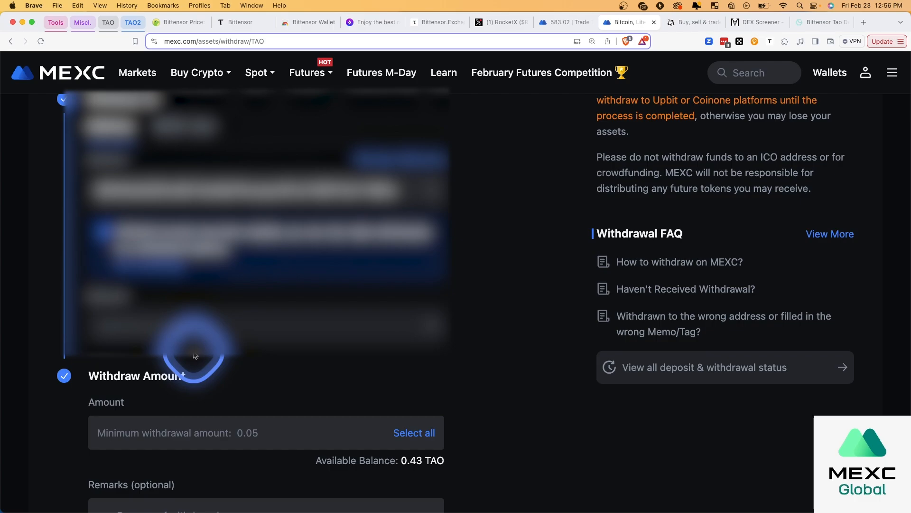
{"action": "scroll", "scroll_direction": "down", "scroll_amount": 3}
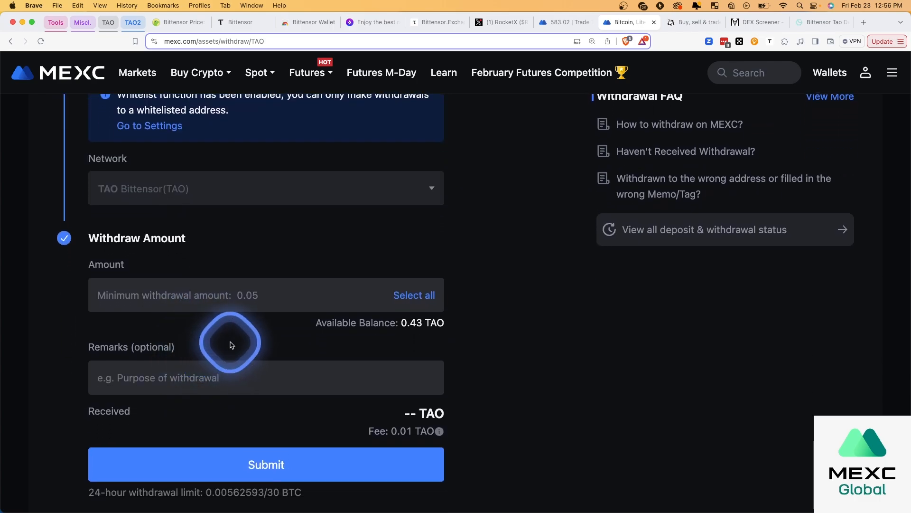
Withdraw the full 0.43 TAO balance and verify the TAO DEMO address in the wallet extension.
{"action": "left_click", "coordinate": [266, 294]}
{"action": "type", "text": "0.43"}
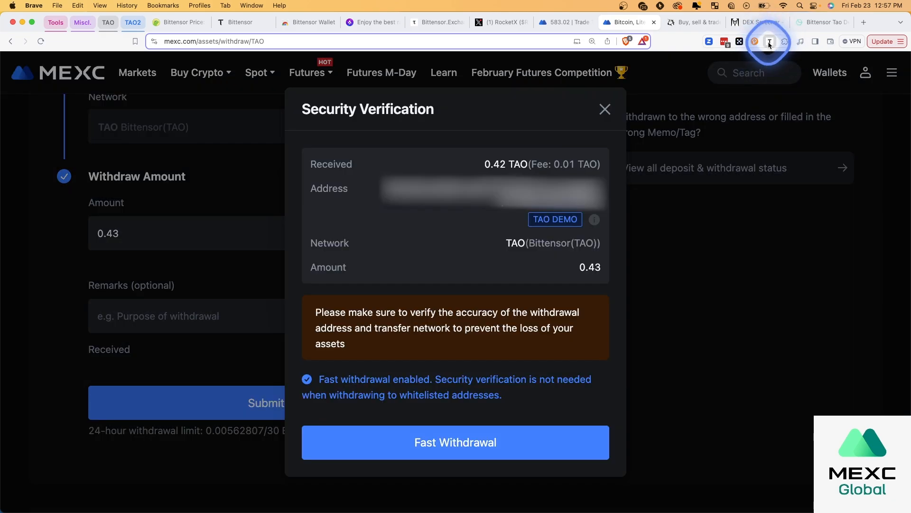
{"action": "left_click", "coordinate": [770, 41]}
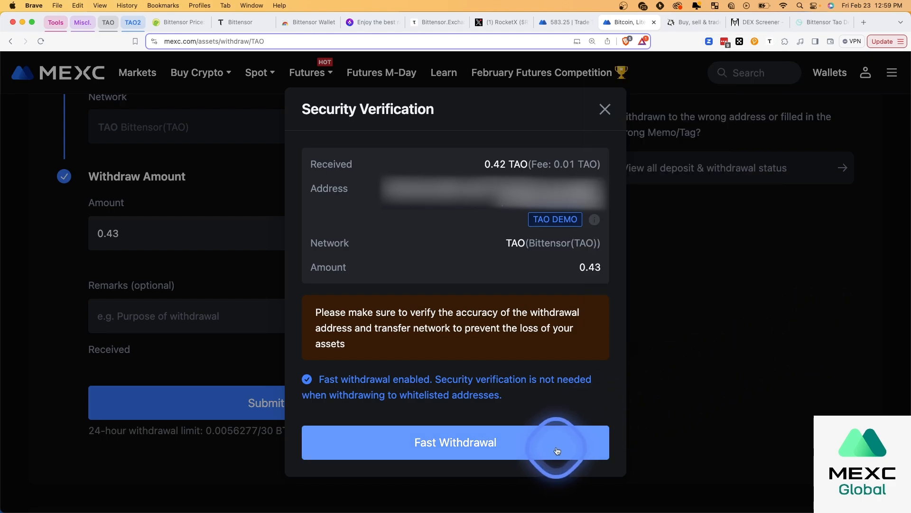
Send the withdrawal via Fast Withdrawal and confirm 0.42 TAO arrived in the Bittensor wallet.
{"action": "left_click", "coordinate": [455, 441]}
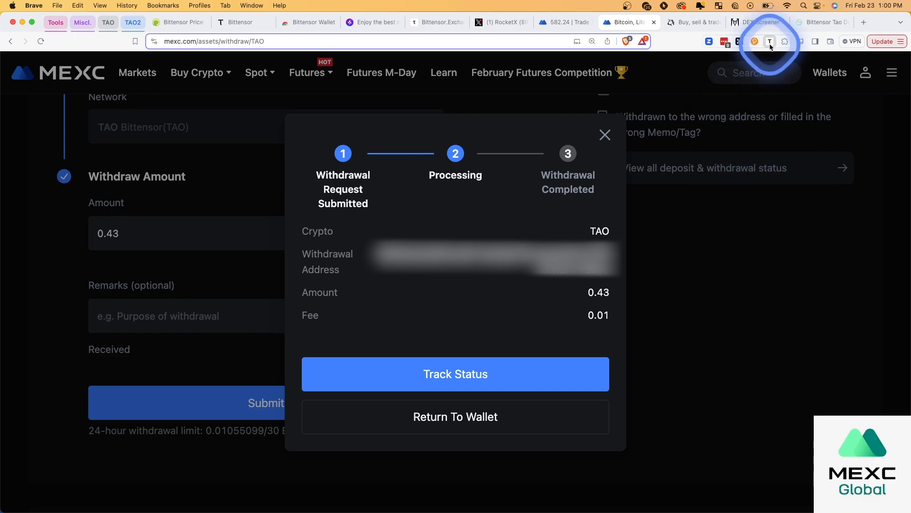
{"action": "left_click", "coordinate": [770, 41]}
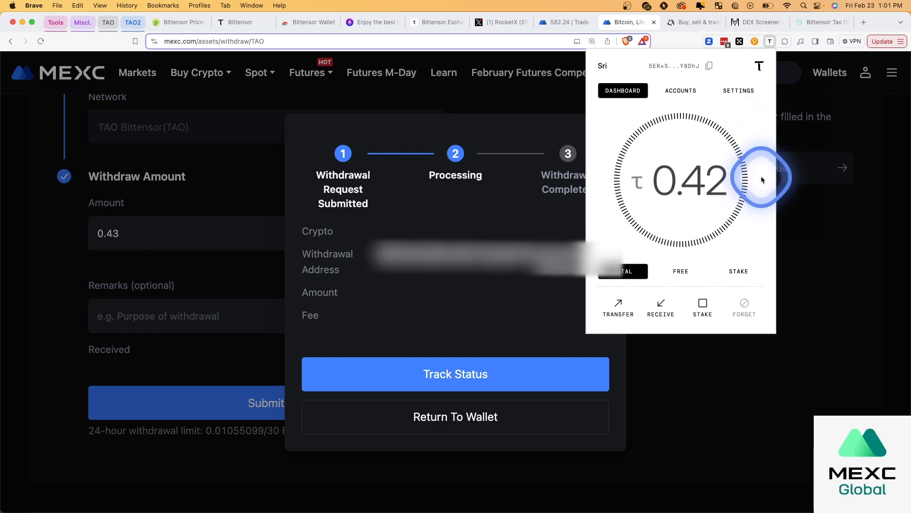
{"action": "mouse_move", "coordinate": [794, 195]}
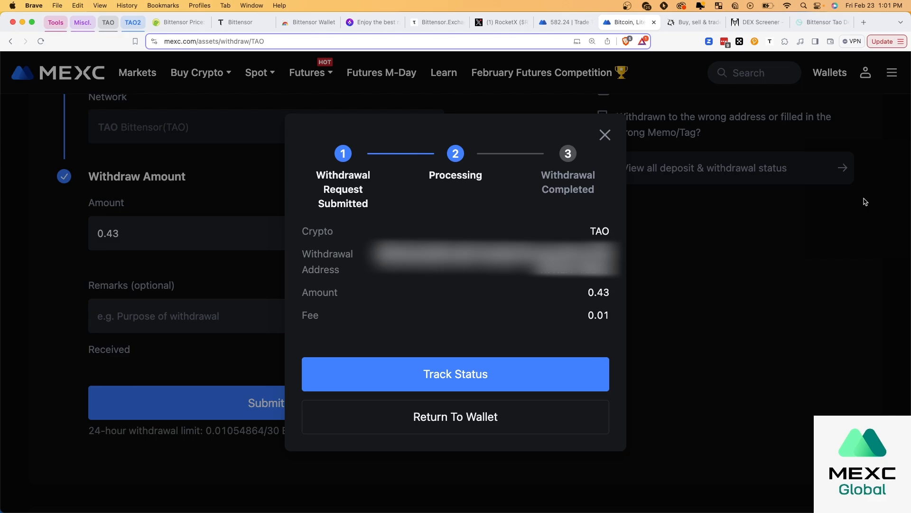
{"action": "left_click", "coordinate": [651, 158]}
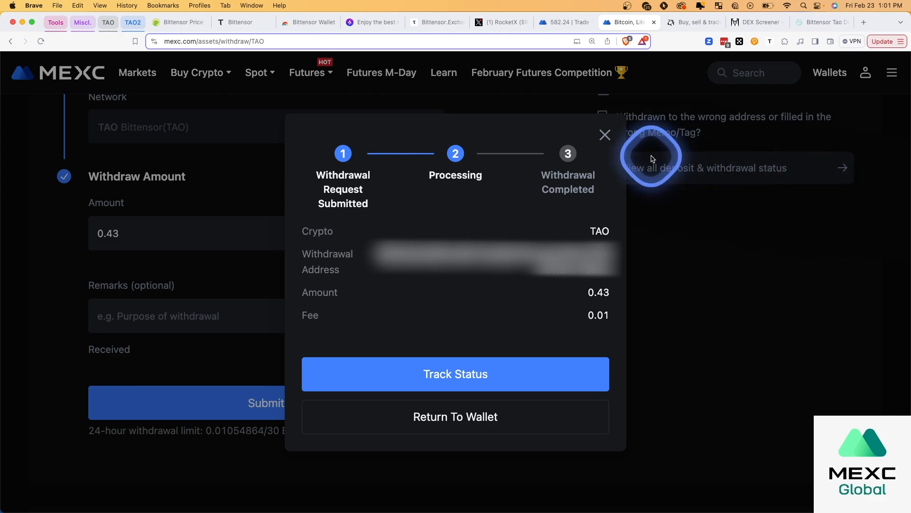
{"action": "left_click", "coordinate": [605, 134]}
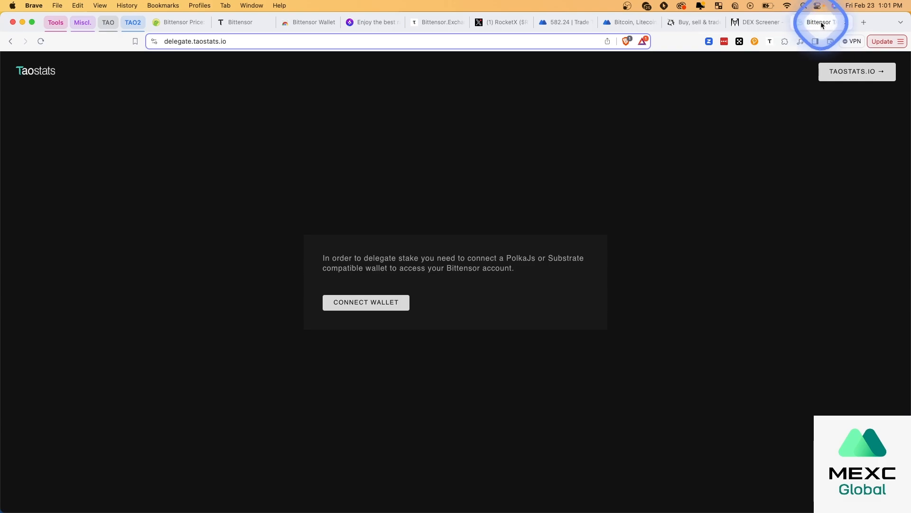
Via the Taostats delegate and bittensor.com tabs, show the wallet's 0.42 TAO balance.
{"action": "left_click", "coordinate": [365, 302]}
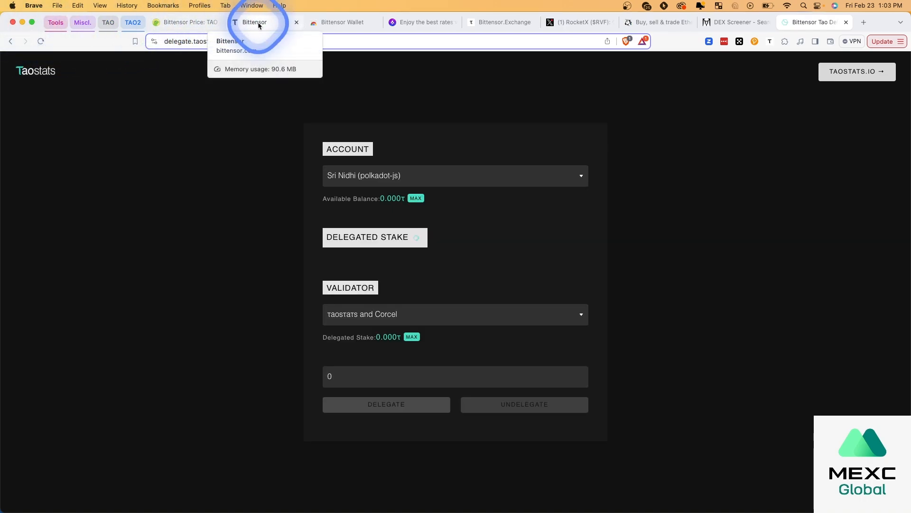
{"action": "left_click", "coordinate": [254, 22]}
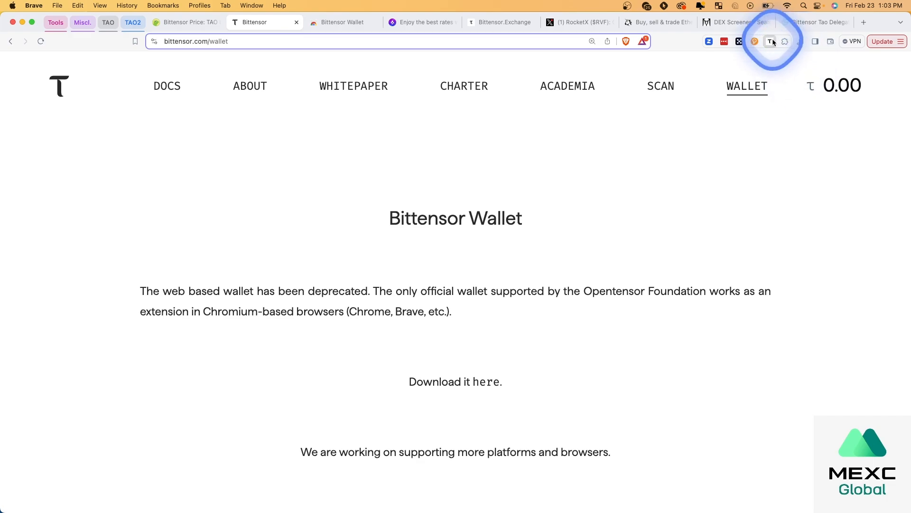
{"action": "left_click", "coordinate": [770, 40]}
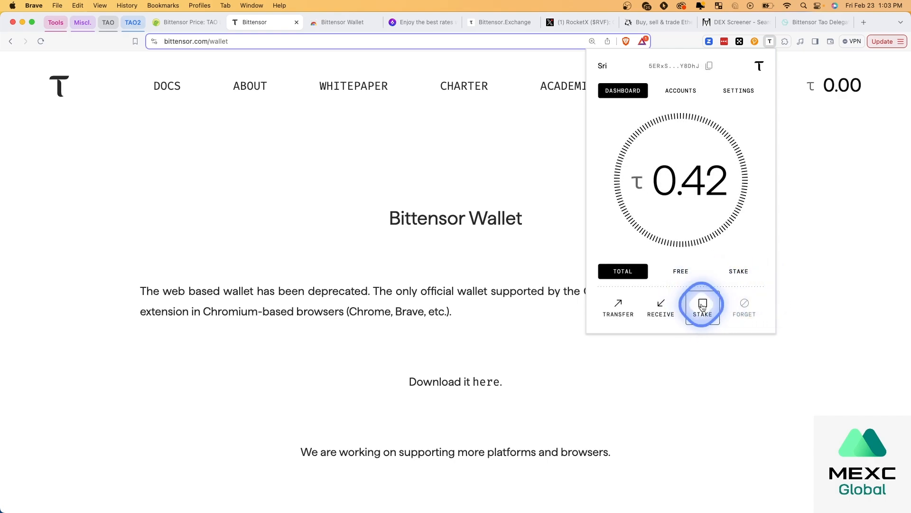
Begin staking and pick the delegator with 3,433 nominators and about 640,811 TAO total stake.
{"action": "left_click", "coordinate": [703, 307]}
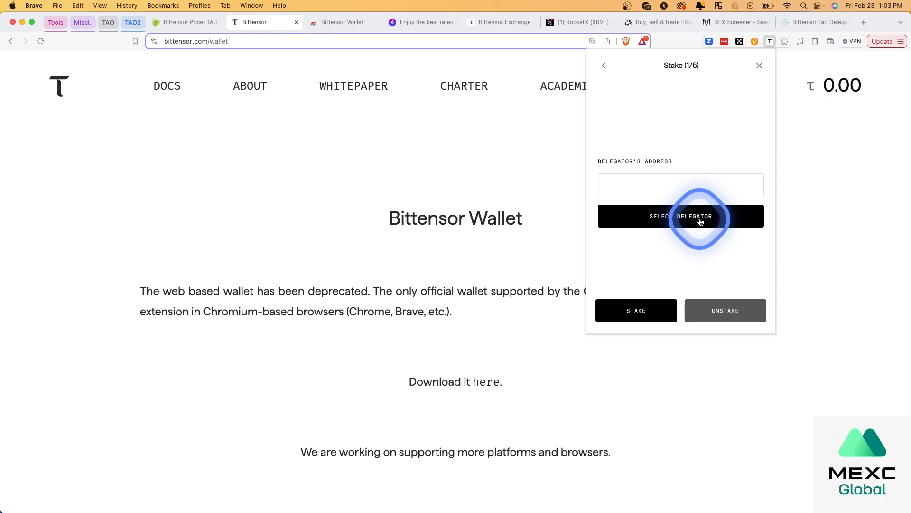
{"action": "left_click", "coordinate": [681, 216]}
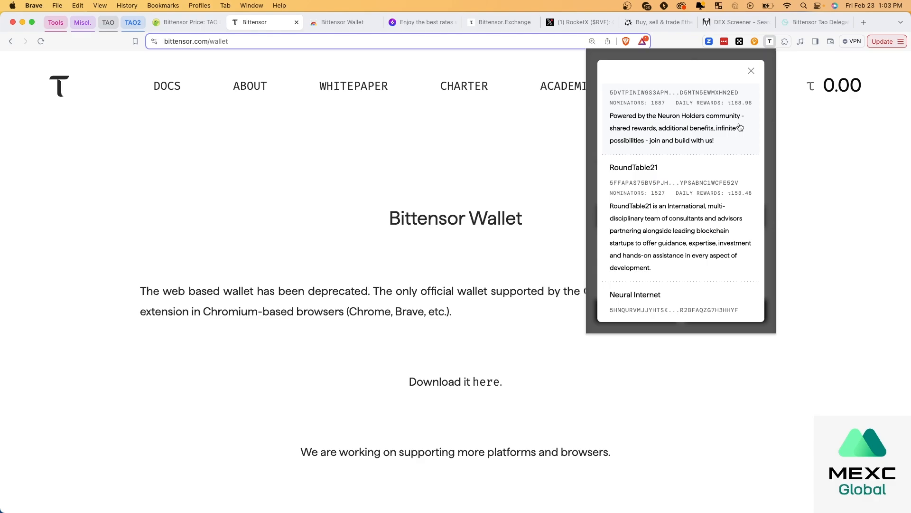
{"action": "scroll", "scroll_direction": "down", "scroll_amount": 3}
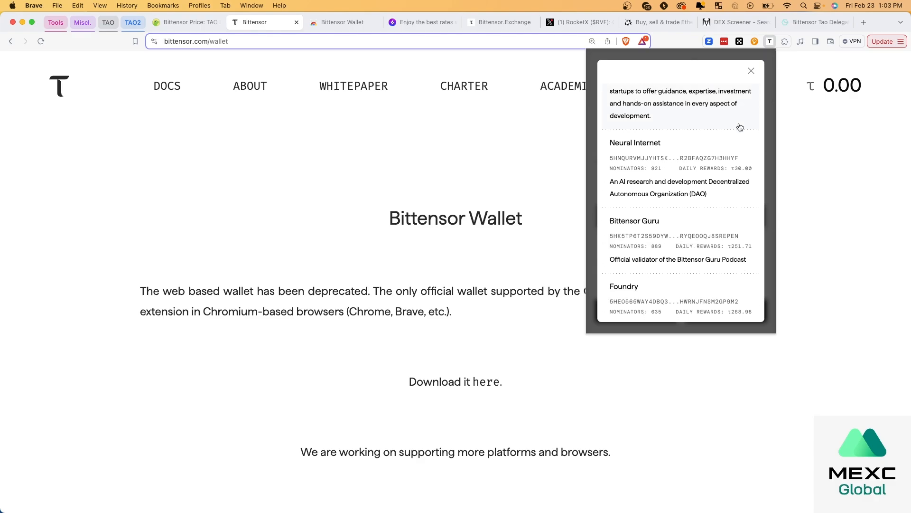
{"action": "scroll", "scroll_direction": "down", "scroll_amount": 3}
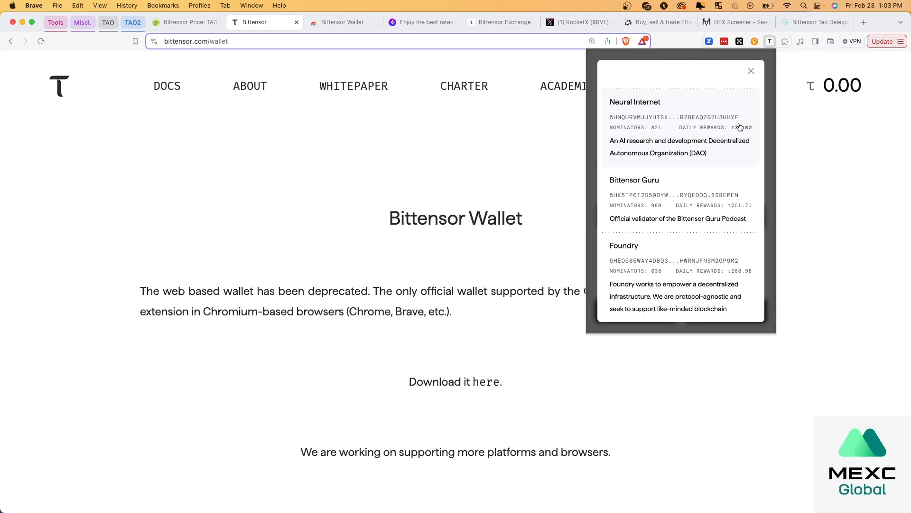
{"action": "scroll", "scroll_direction": "down", "scroll_amount": 3}
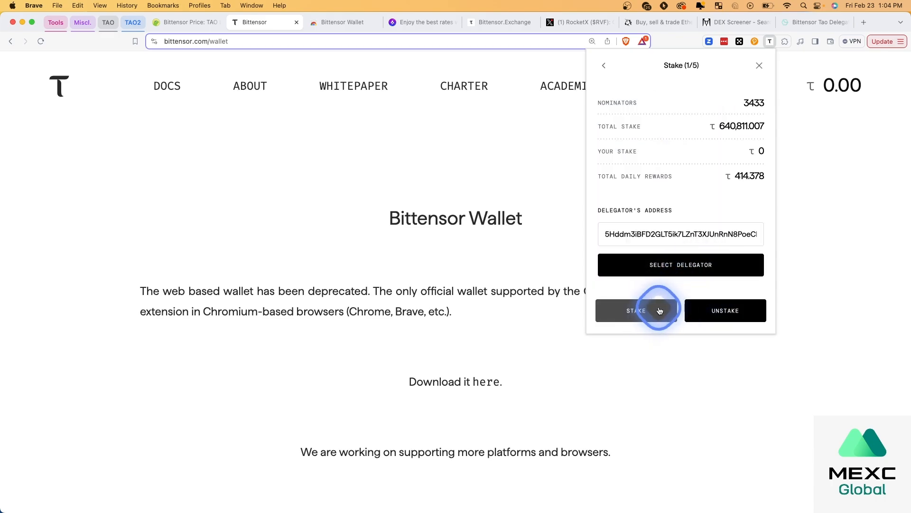
Enter 0.05 TAO, authorise with the wallet password and confirm the stake with the delegator.
{"action": "left_click", "coordinate": [636, 309]}
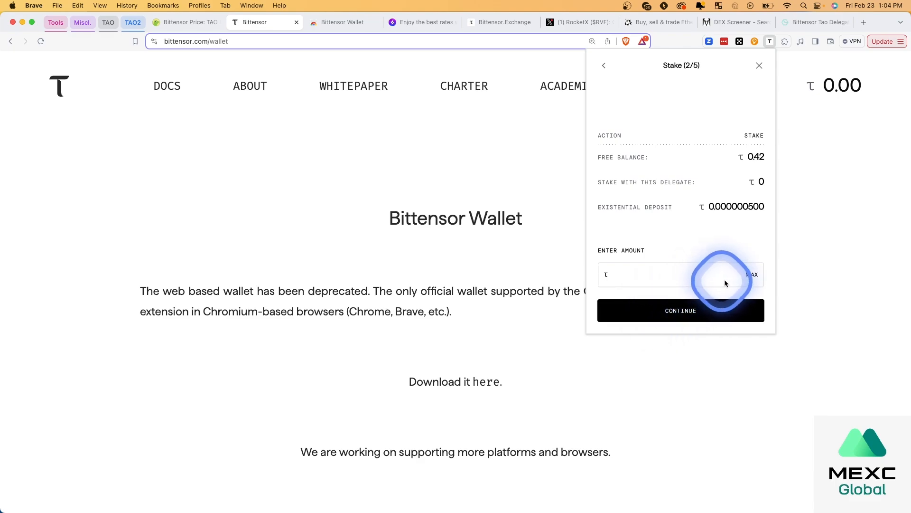
{"action": "left_click", "coordinate": [694, 274]}
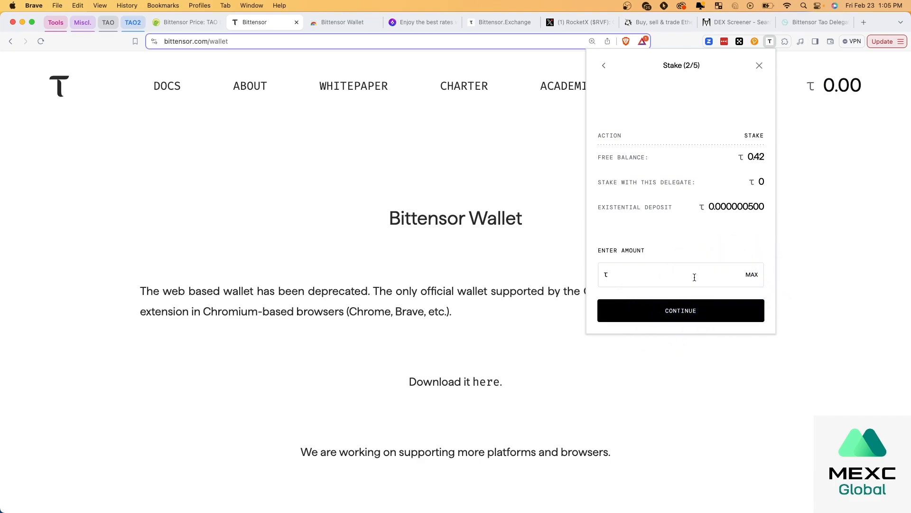
{"action": "type", "text": "0"}
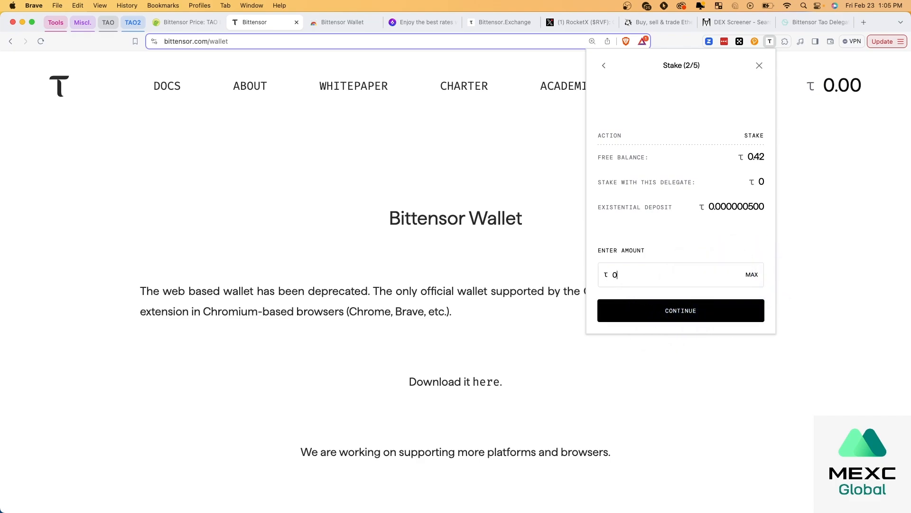
{"action": "type", "text": ".5"}
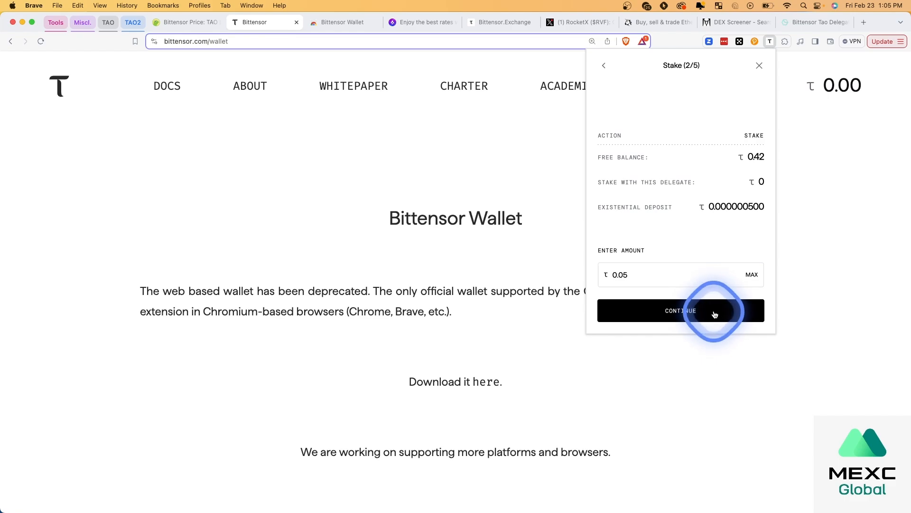
{"action": "left_click", "coordinate": [681, 309]}
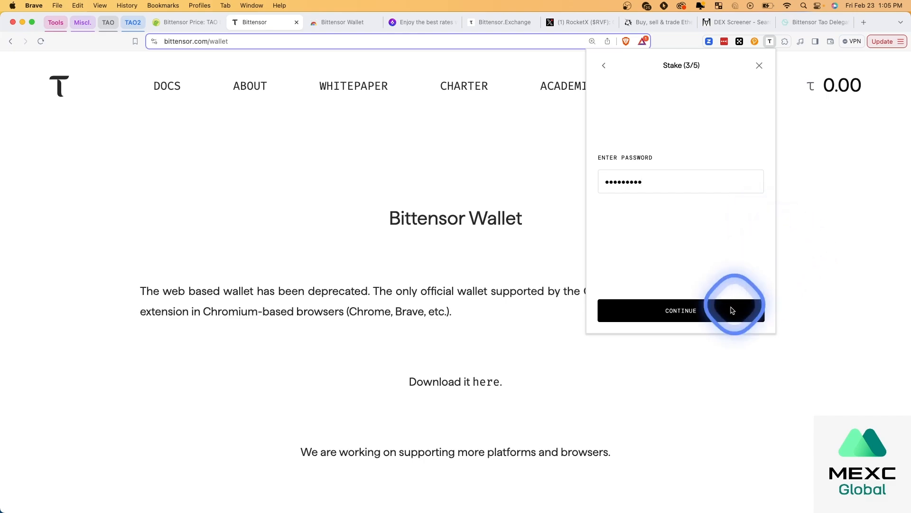
{"action": "left_click", "coordinate": [681, 309]}
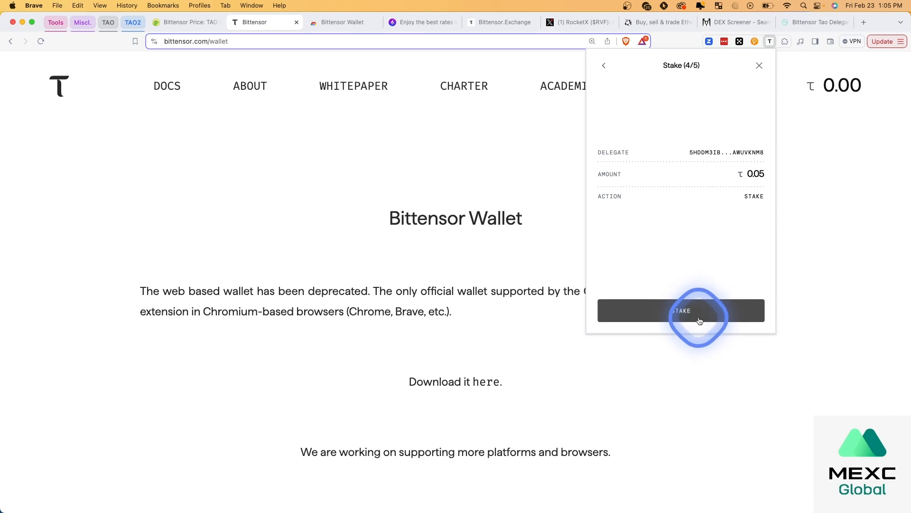
{"action": "left_click", "coordinate": [680, 310]}
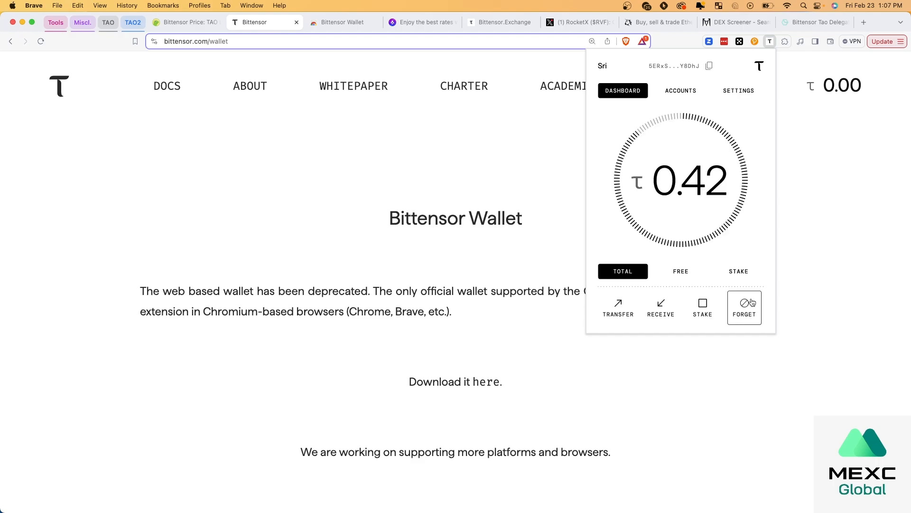
View the 0.12 TAO staked and 0.37 TAO free balances, then begin staking the free TAO.
{"action": "left_click", "coordinate": [739, 271]}
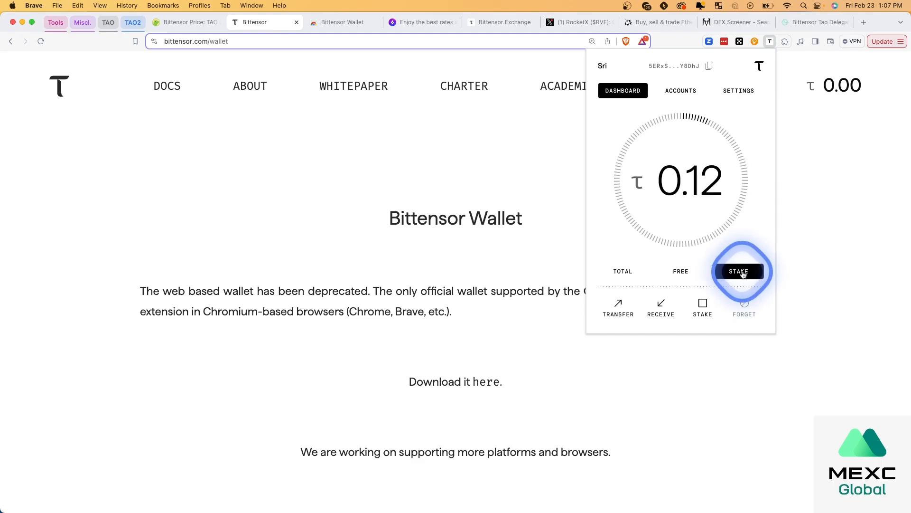
{"action": "left_click", "coordinate": [681, 270]}
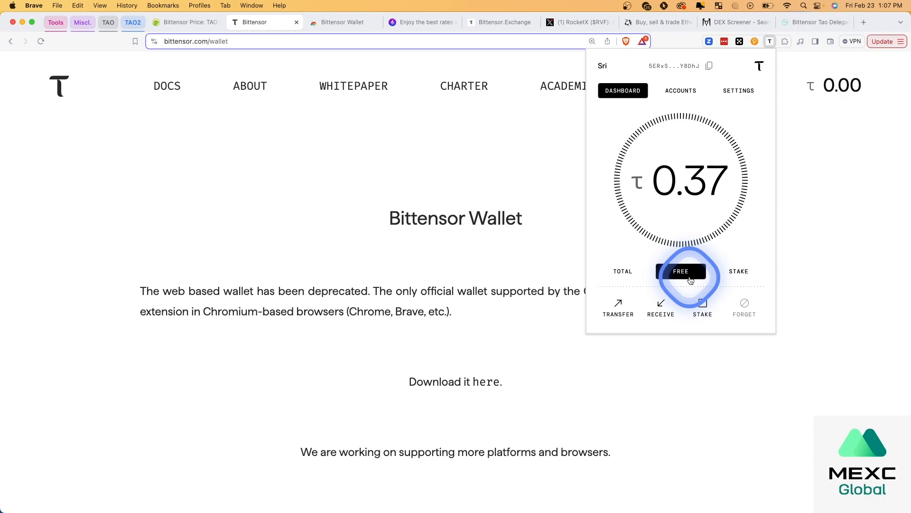
{"action": "left_click", "coordinate": [680, 271]}
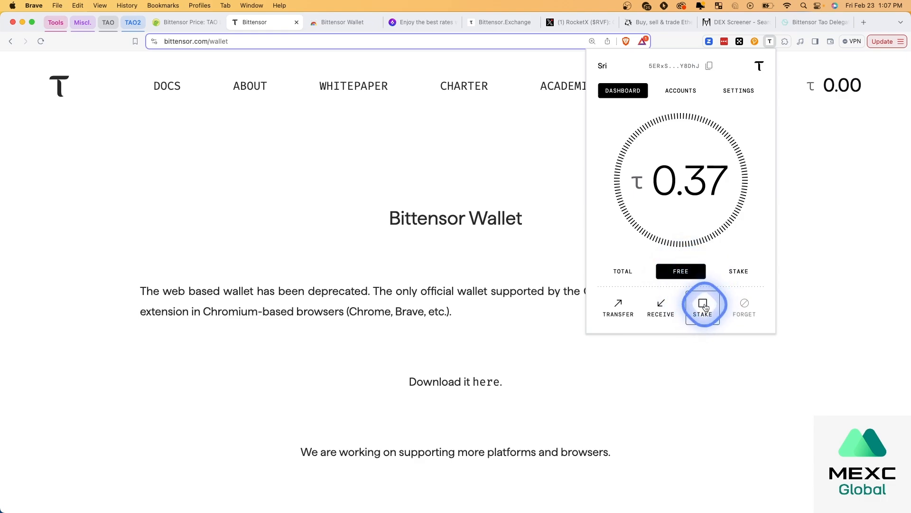
{"action": "left_click", "coordinate": [703, 307]}
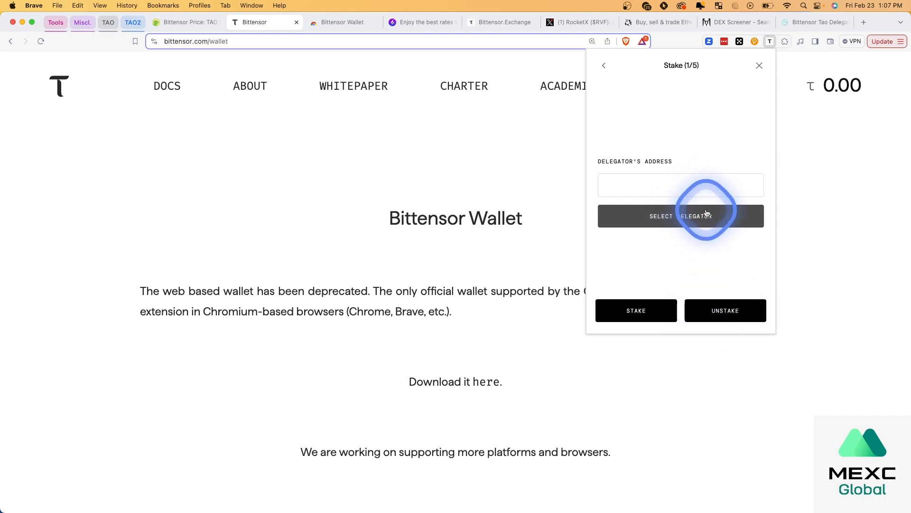
{"action": "mouse_move", "coordinate": [725, 309]}
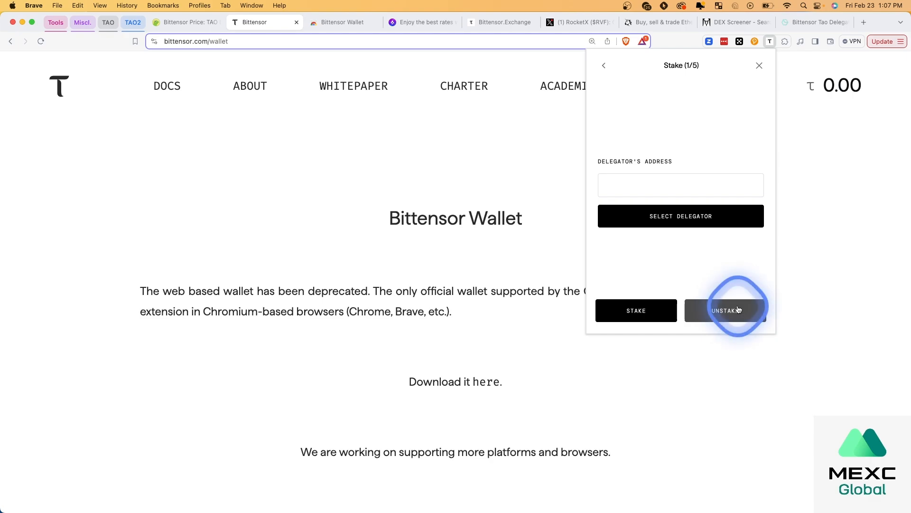
{"action": "mouse_move", "coordinate": [756, 83]}
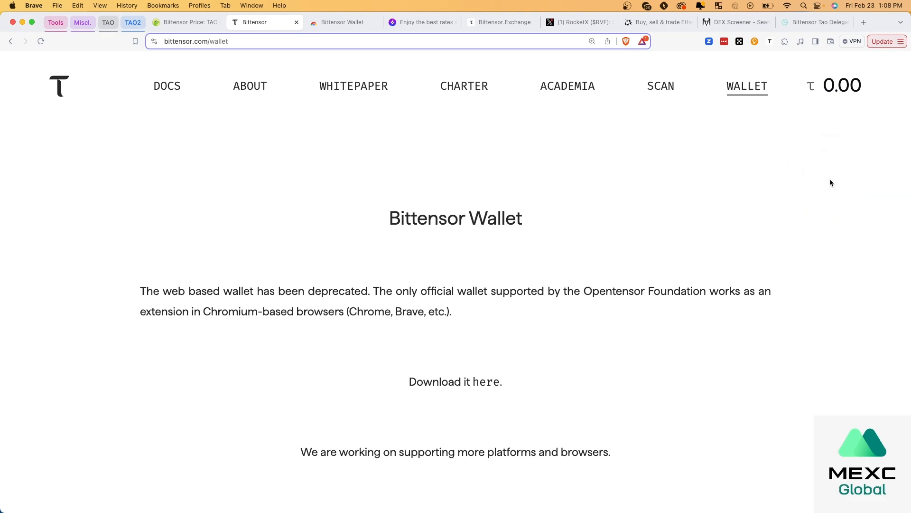
Search DEX Screener for wtao and highlight the top wTAO/WETH pair around $588.
{"action": "left_click", "coordinate": [693, 170]}
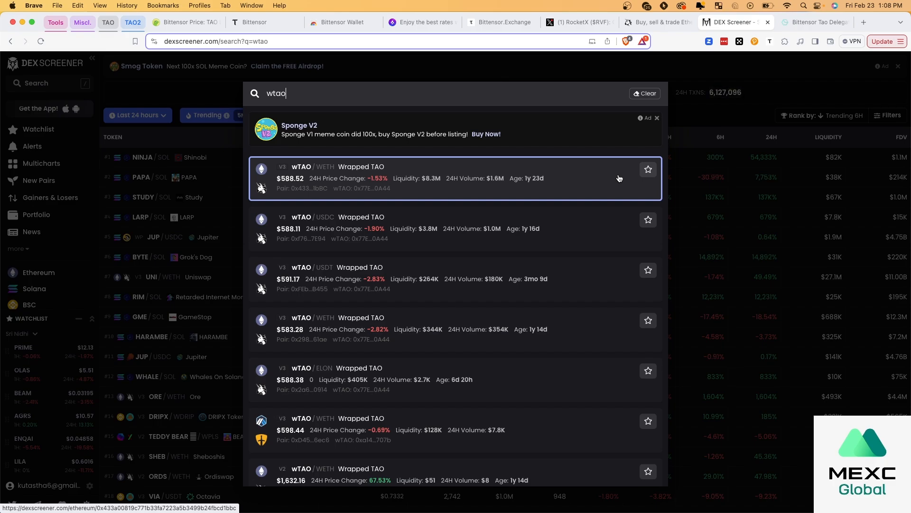
{"action": "left_click", "coordinate": [450, 187]}
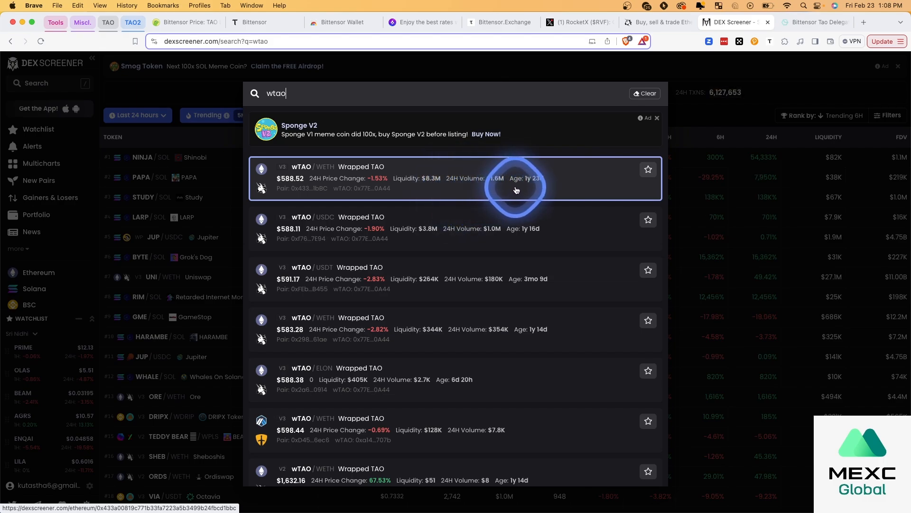
{"action": "mouse_move", "coordinate": [345, 205]}
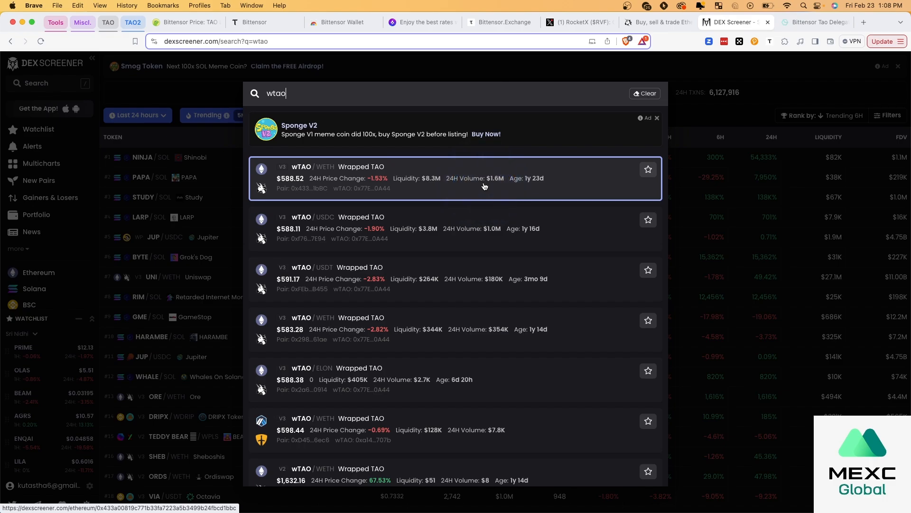
Choose Wrapped TAO (WTAO) as the received token against ETH, showing a 5.43 WTAO balance.
{"action": "left_click", "coordinate": [657, 22]}
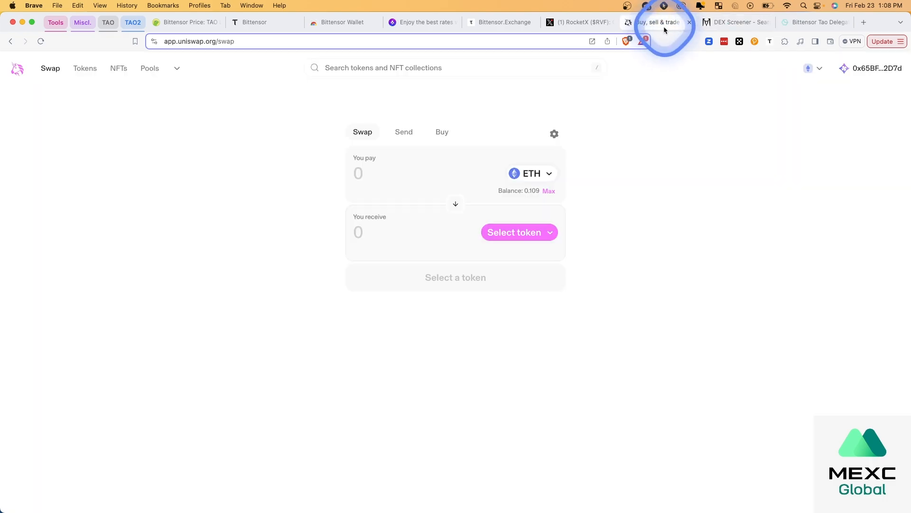
{"action": "left_click", "coordinate": [518, 231]}
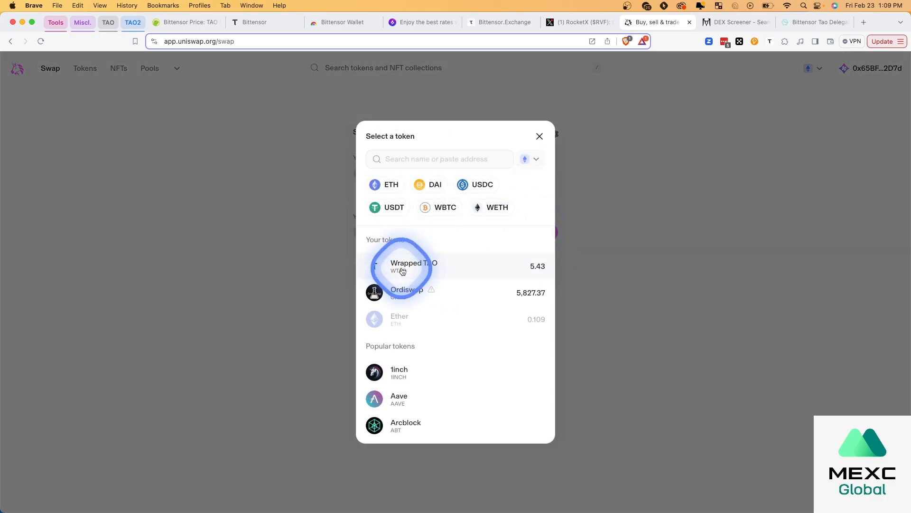
{"action": "left_click", "coordinate": [413, 266]}
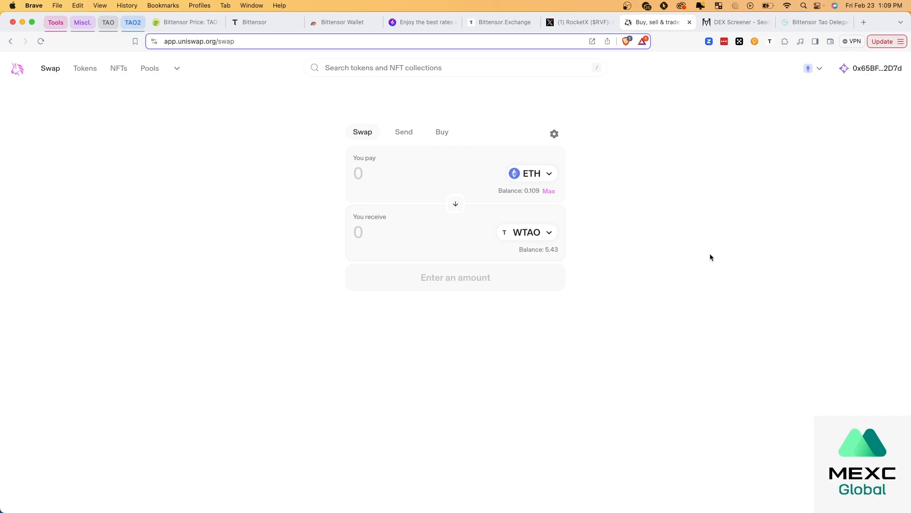
{"action": "left_click", "coordinate": [656, 184]}
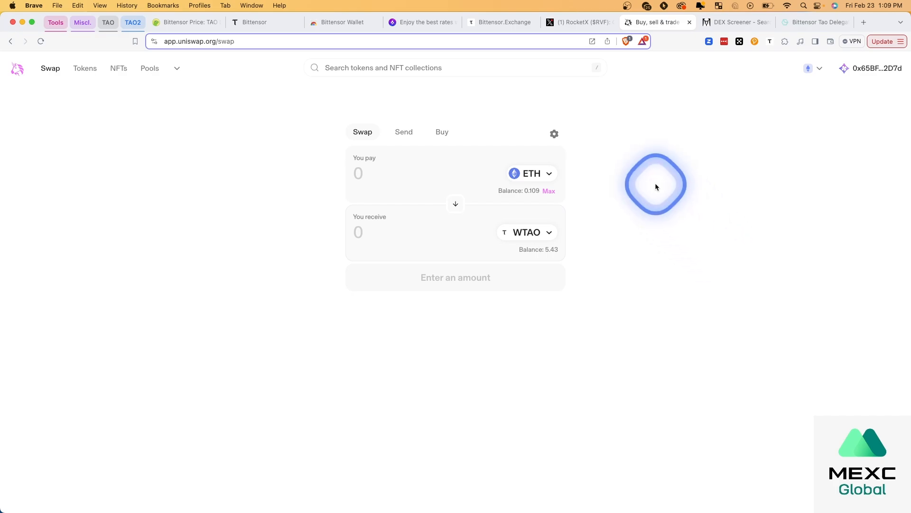
{"action": "left_click", "coordinate": [419, 22]}
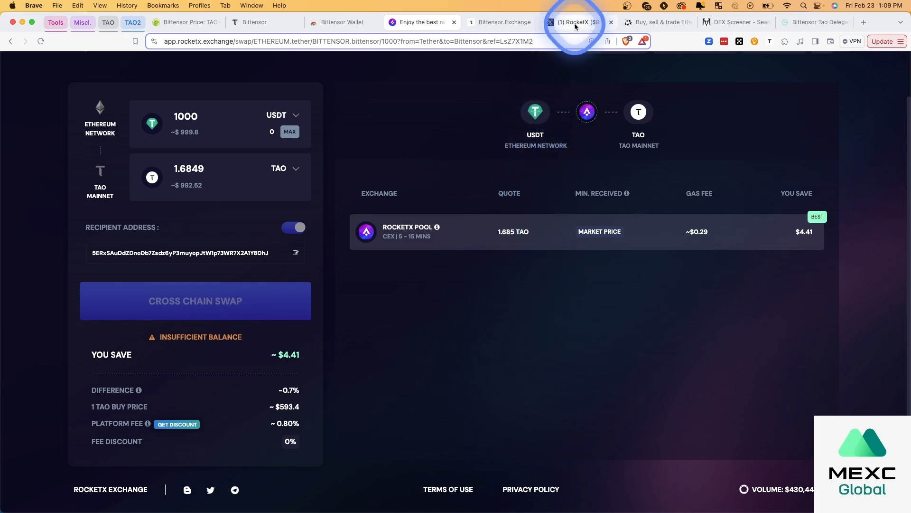
{"action": "mouse_move", "coordinate": [575, 21]}
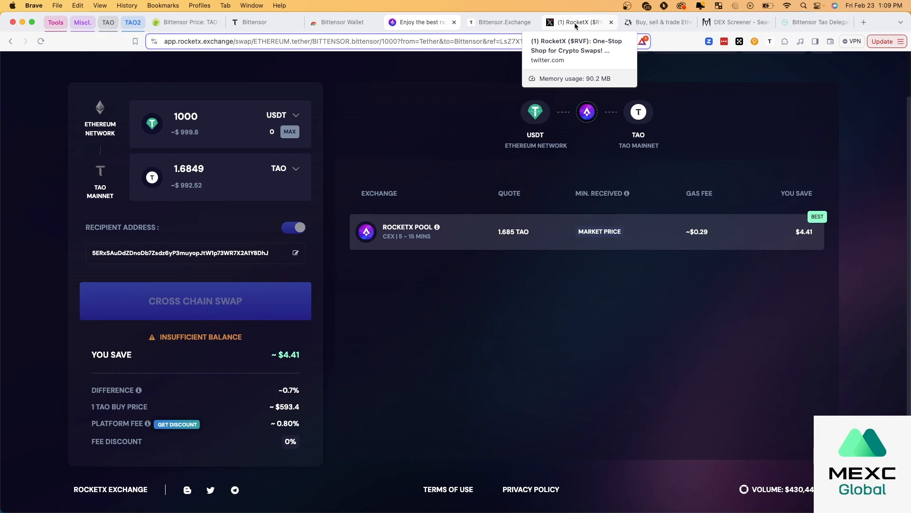
Review RocketX's X profile and return to the RocketX swap page.
{"action": "left_click", "coordinate": [575, 22]}
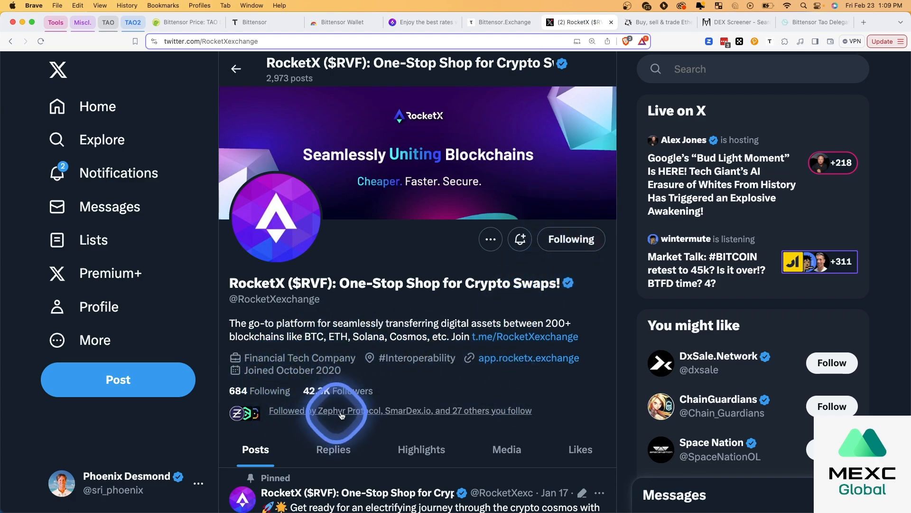
{"action": "scroll", "scroll_direction": "down", "scroll_amount": 3}
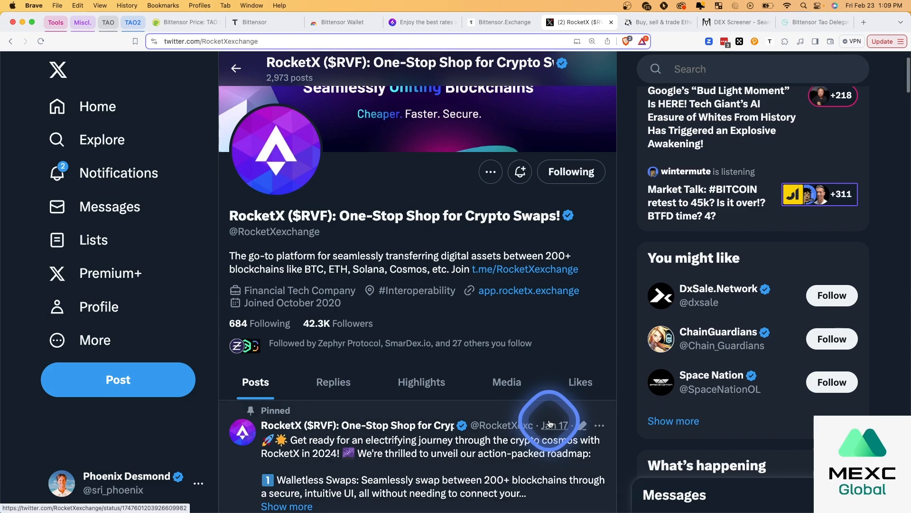
{"action": "scroll", "scroll_direction": "down", "scroll_amount": 3}
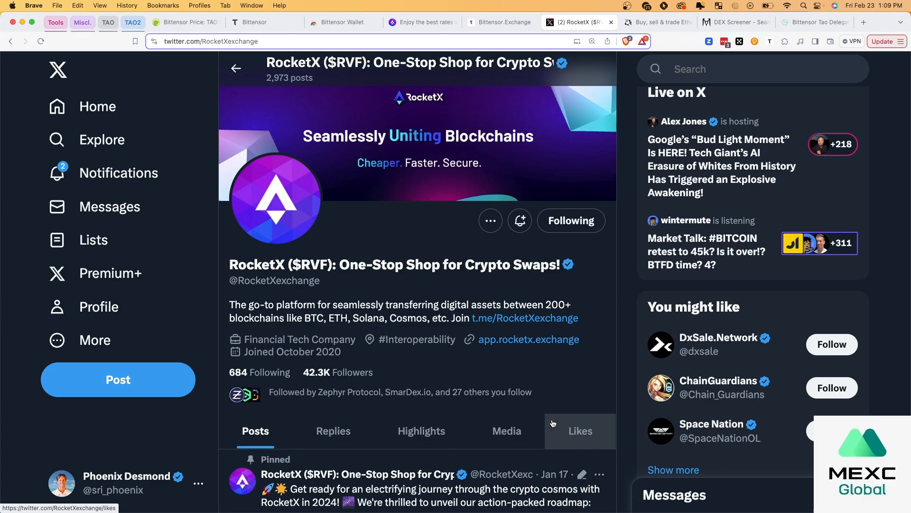
{"action": "left_click", "coordinate": [528, 339]}
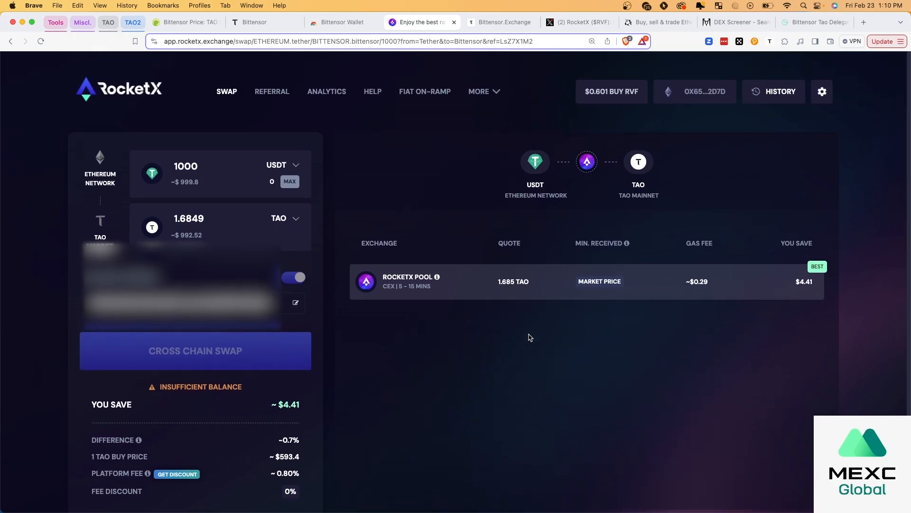
Show the 1000 USDT-to-TAO quote (about 1.685 TAO) and dismiss the source token selector.
{"action": "scroll", "scroll_direction": "down", "scroll_amount": 3}
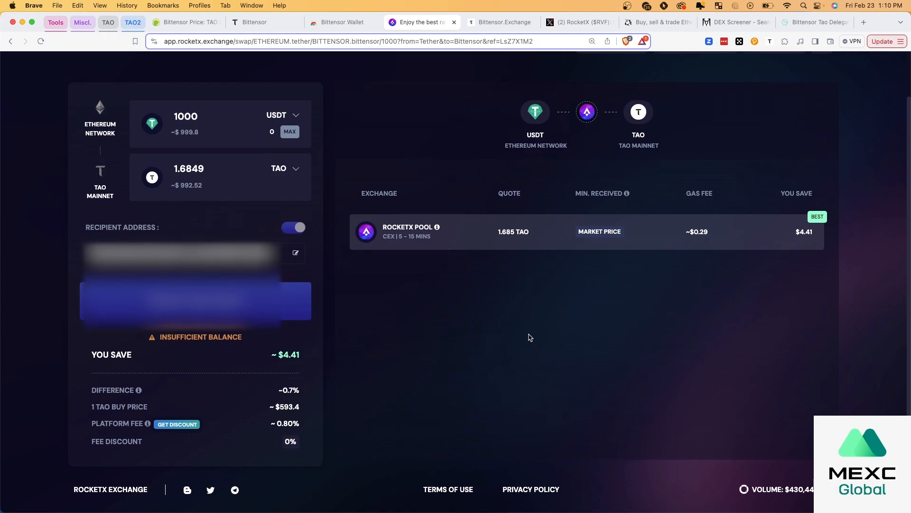
{"action": "left_click", "coordinate": [499, 359]}
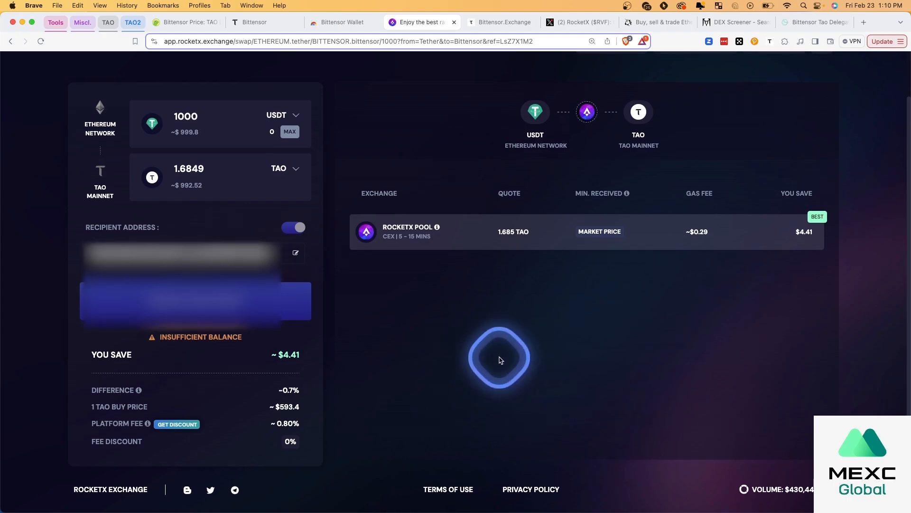
{"action": "mouse_move", "coordinate": [282, 400]}
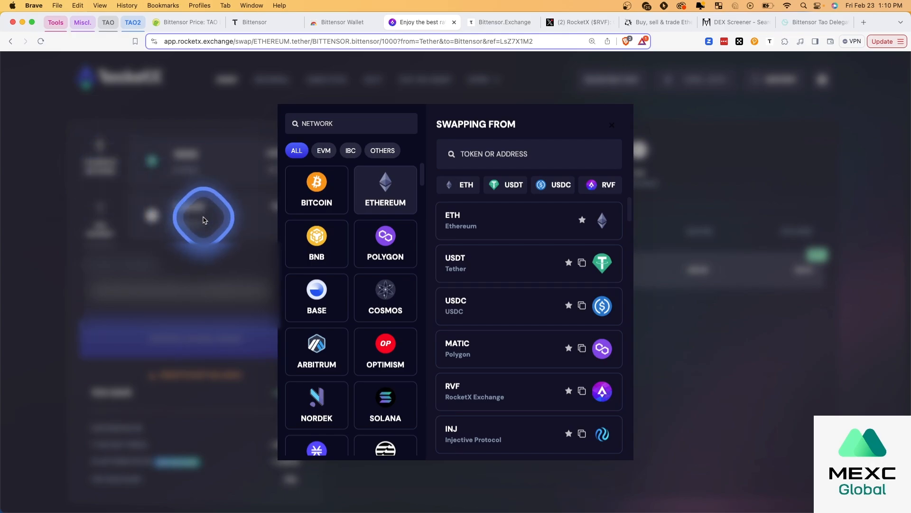
{"action": "mouse_move", "coordinate": [317, 302]}
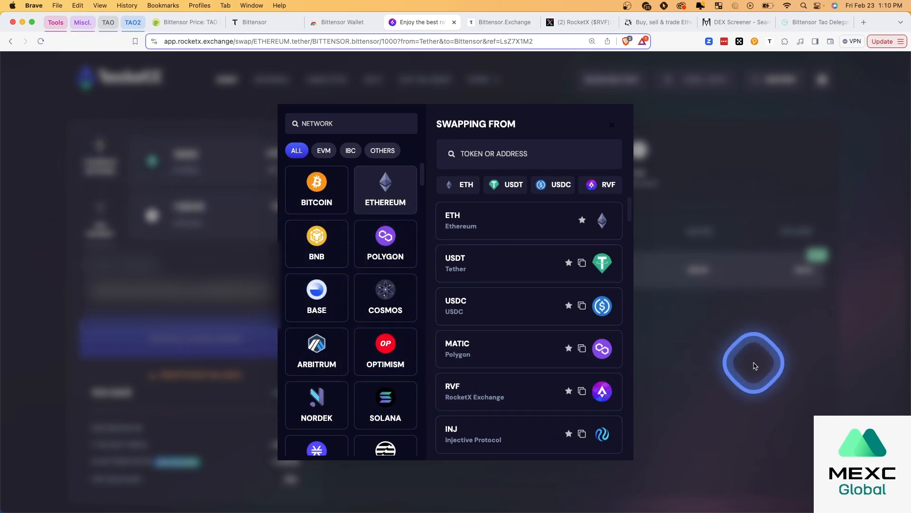
{"action": "left_click", "coordinate": [610, 125]}
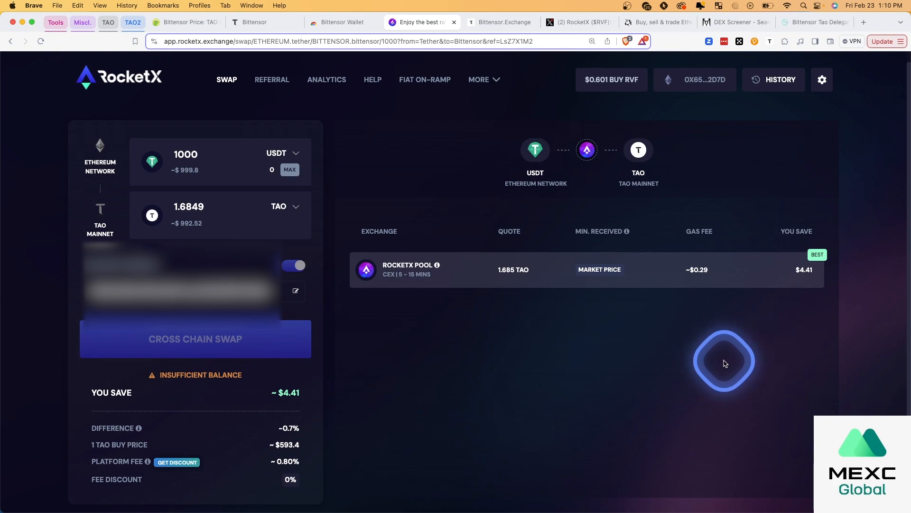
{"action": "mouse_move", "coordinate": [339, 292]}
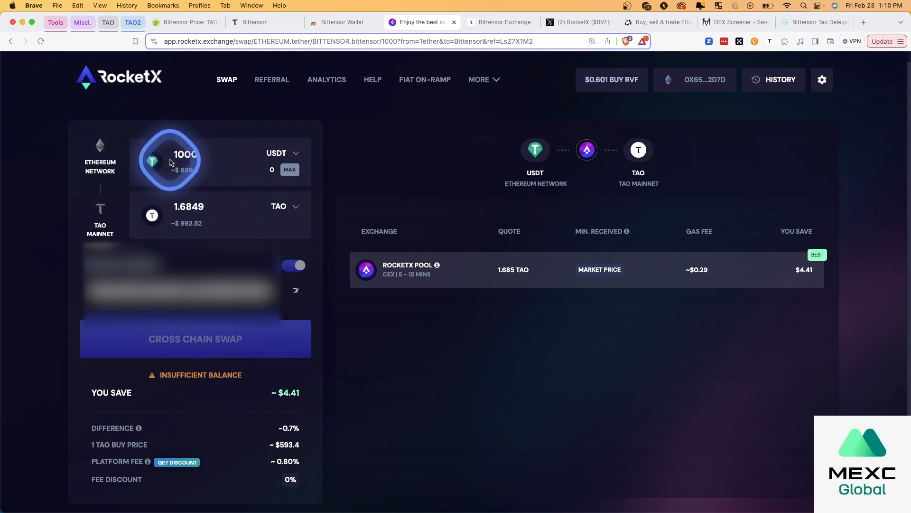
{"action": "mouse_move", "coordinate": [285, 444]}
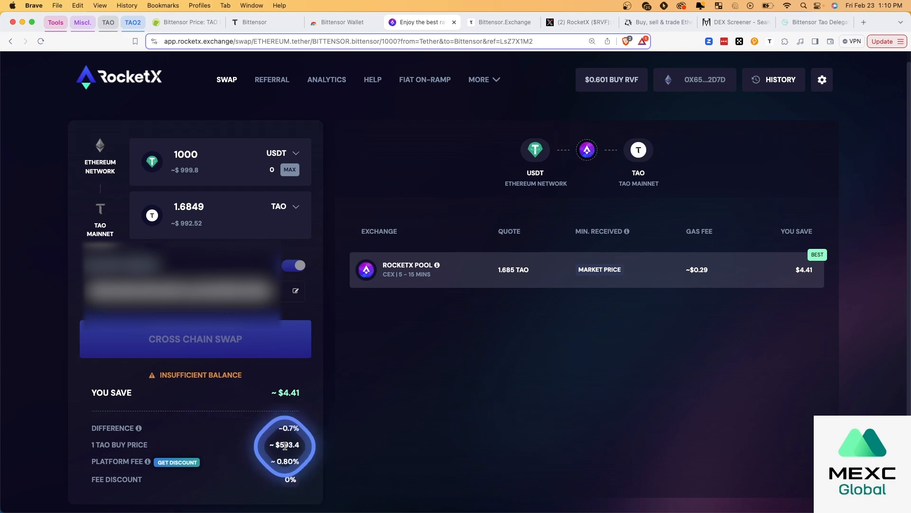
Review the RocketX Pool quote breakdown: about $593.4 per TAO, -0.7% difference, 0.80% fee.
{"action": "scroll", "scroll_direction": "down", "scroll_amount": 3}
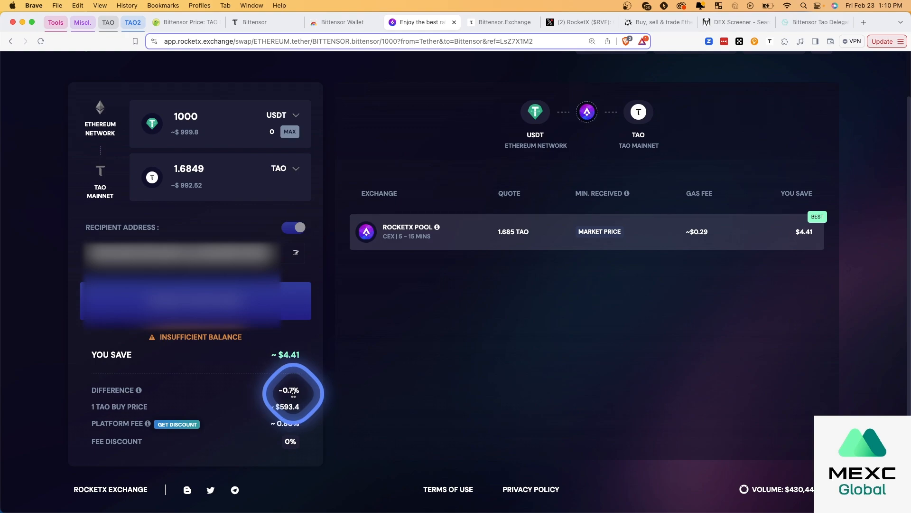
{"action": "mouse_move", "coordinate": [312, 396]}
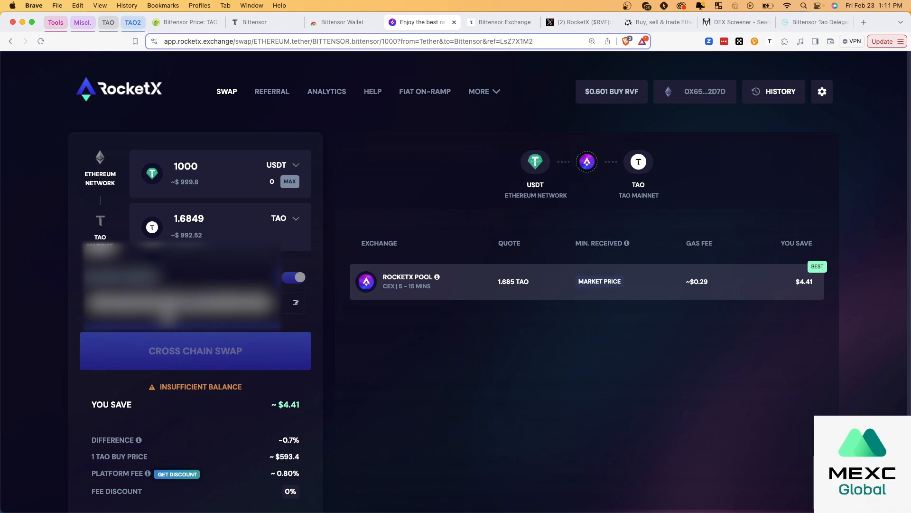
{"action": "left_click", "coordinate": [175, 312]}
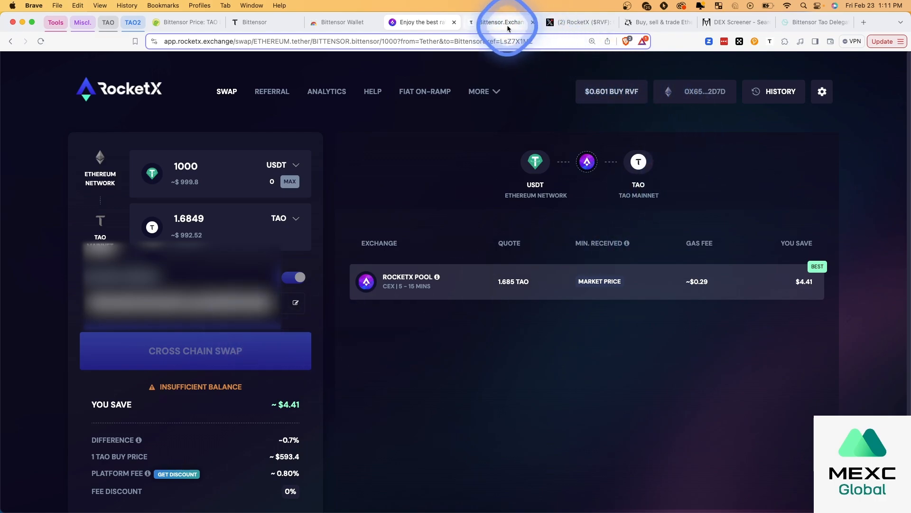
Start a Create Buy Order on Bittensor.Exchange, hit the Login redirect, and head back home.
{"action": "left_click", "coordinate": [500, 21]}
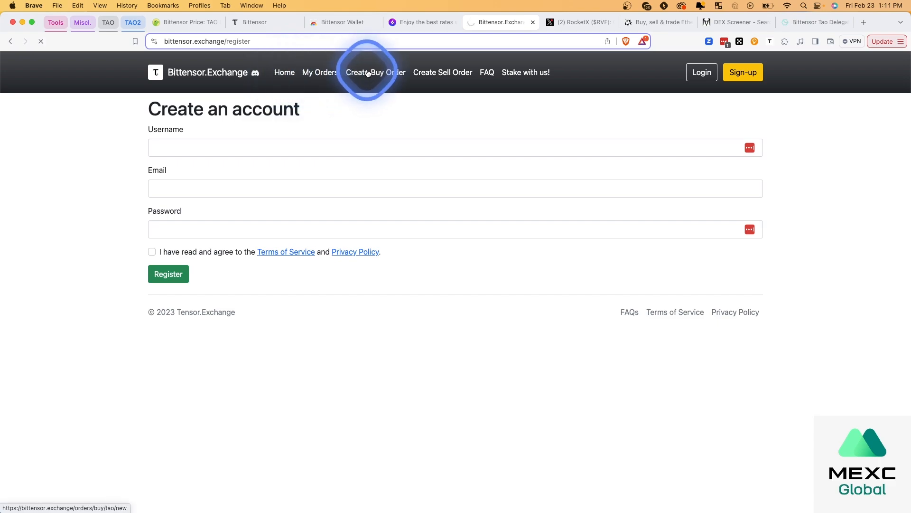
{"action": "left_click", "coordinate": [701, 72]}
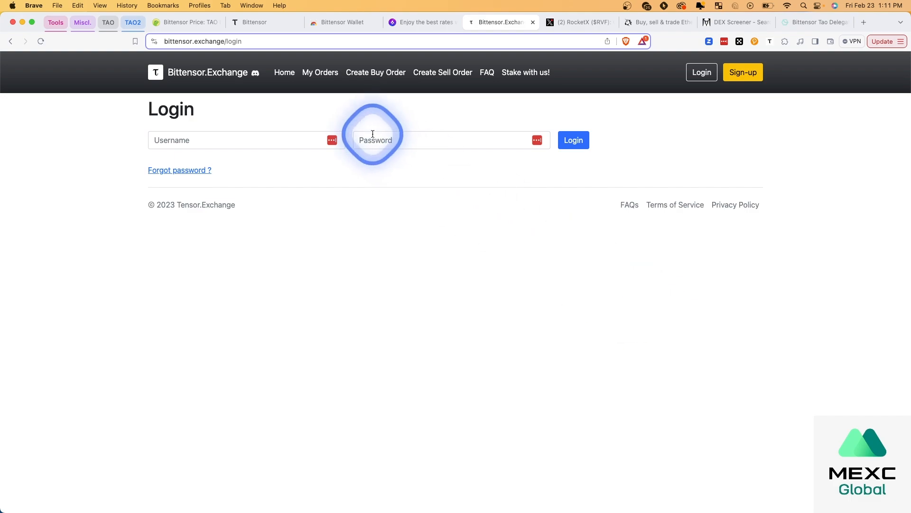
{"action": "mouse_move", "coordinate": [284, 72]}
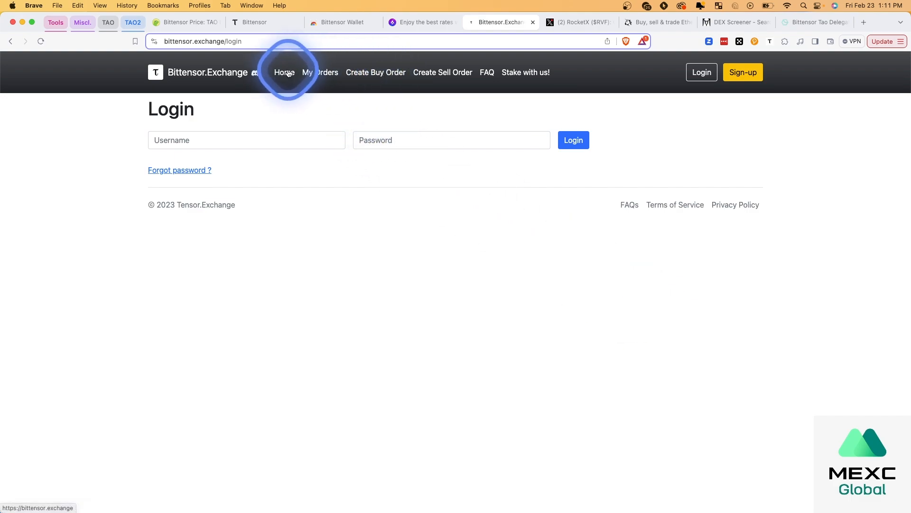
{"action": "left_click", "coordinate": [284, 72]}
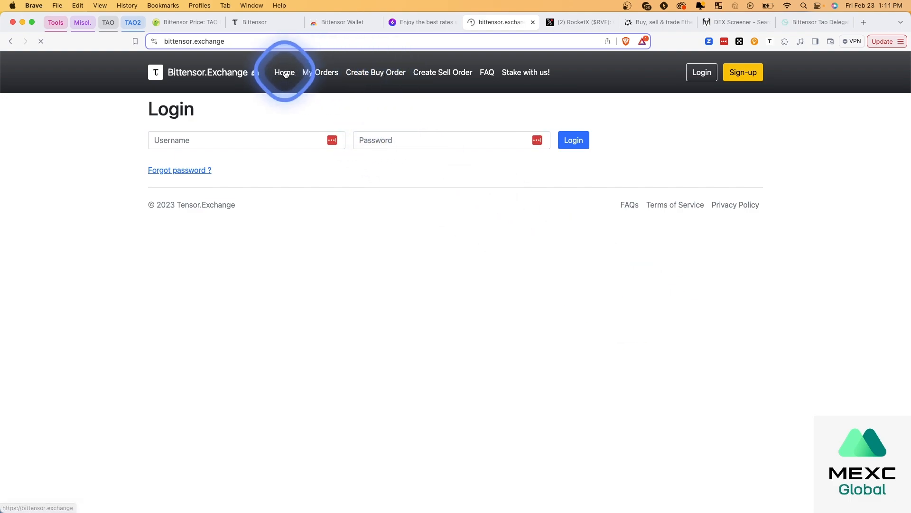
Browse the homepage TAO price chart with sell orders from 610 and buy orders from 555 $/Tao.
{"action": "left_click", "coordinate": [284, 72]}
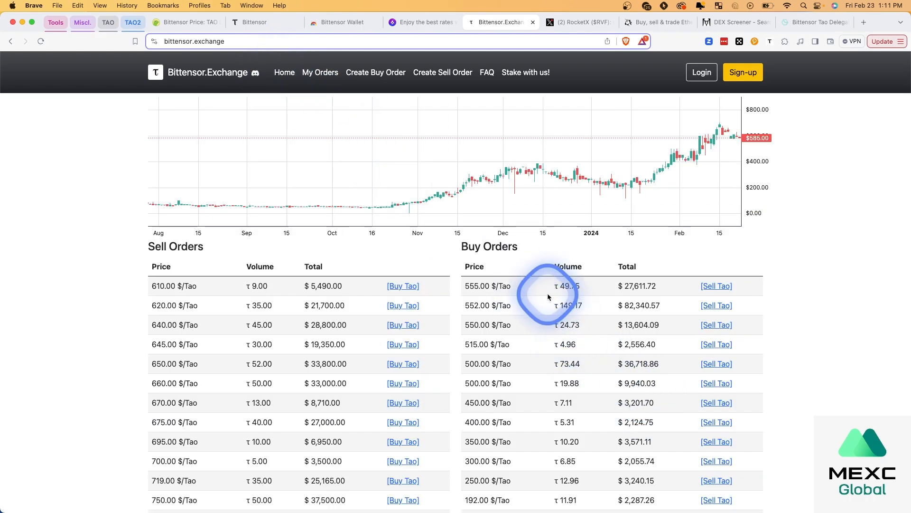
{"action": "mouse_move", "coordinate": [454, 365]}
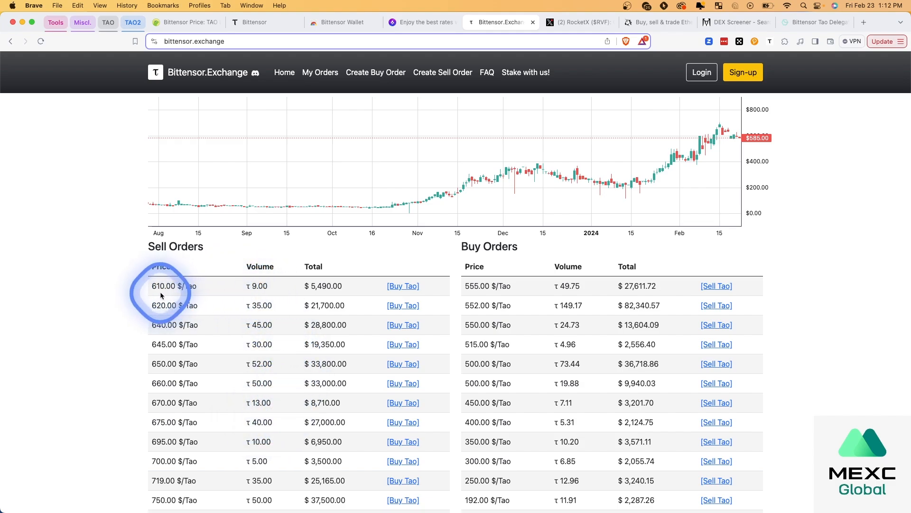
{"action": "mouse_move", "coordinate": [547, 289]}
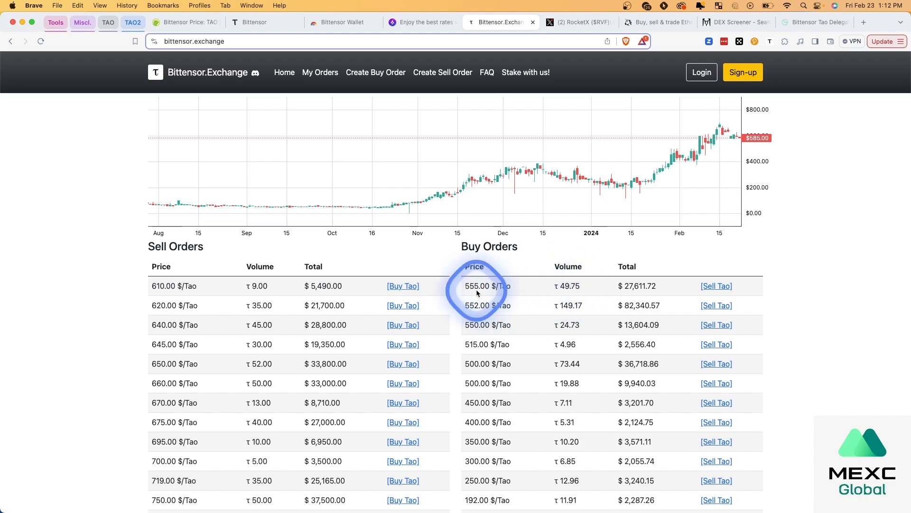
{"action": "scroll", "scroll_direction": "down", "scroll_amount": 3}
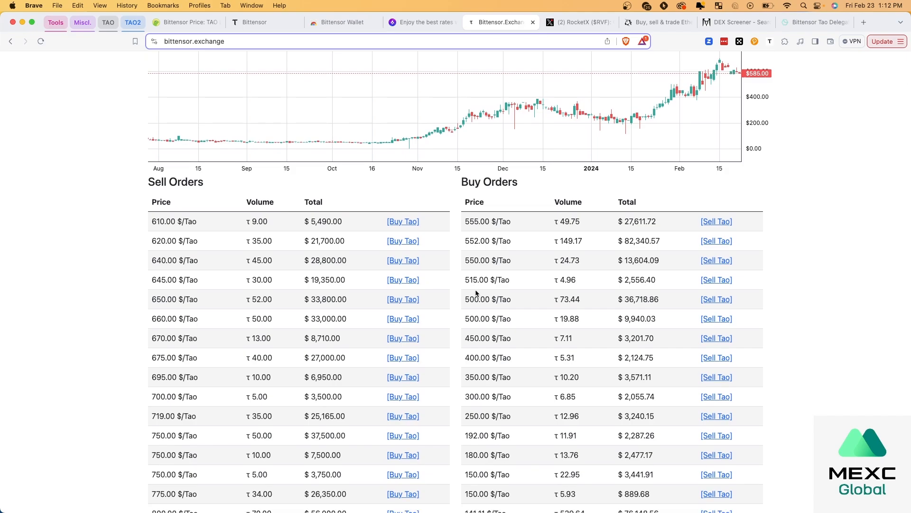
{"action": "scroll", "scroll_direction": "down", "scroll_amount": 3}
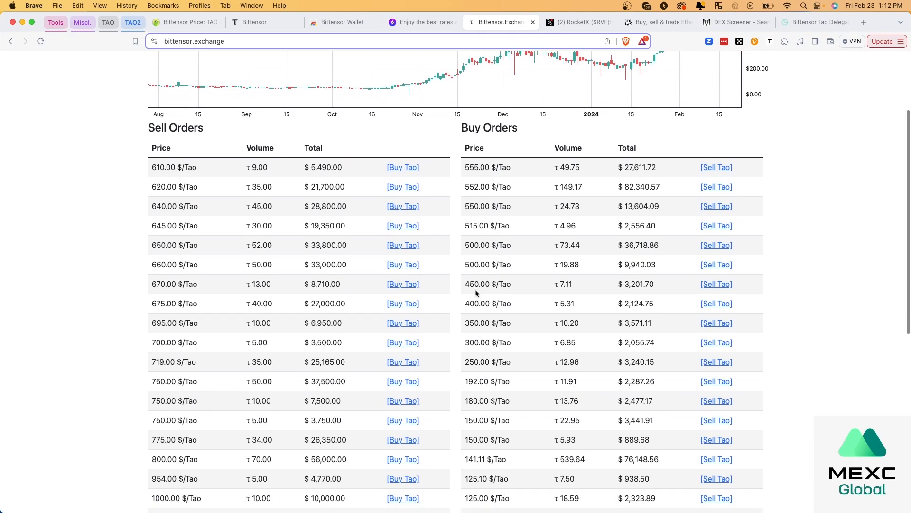
{"action": "scroll", "scroll_direction": "up", "scroll_amount": 3}
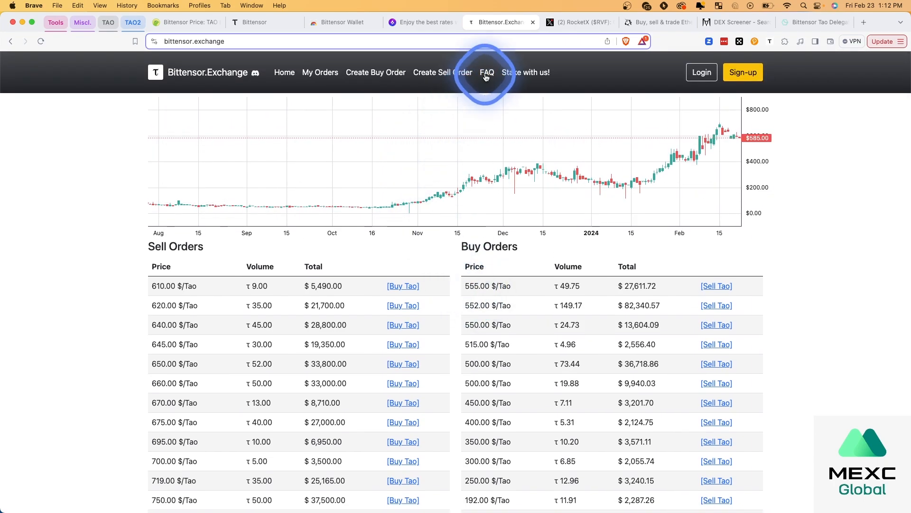
{"action": "left_click", "coordinate": [486, 72]}
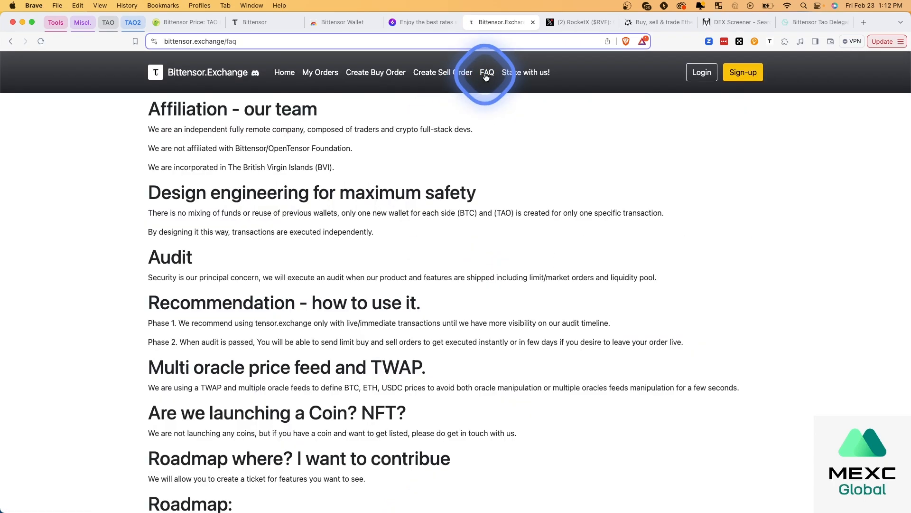
{"action": "mouse_move", "coordinate": [586, 202]}
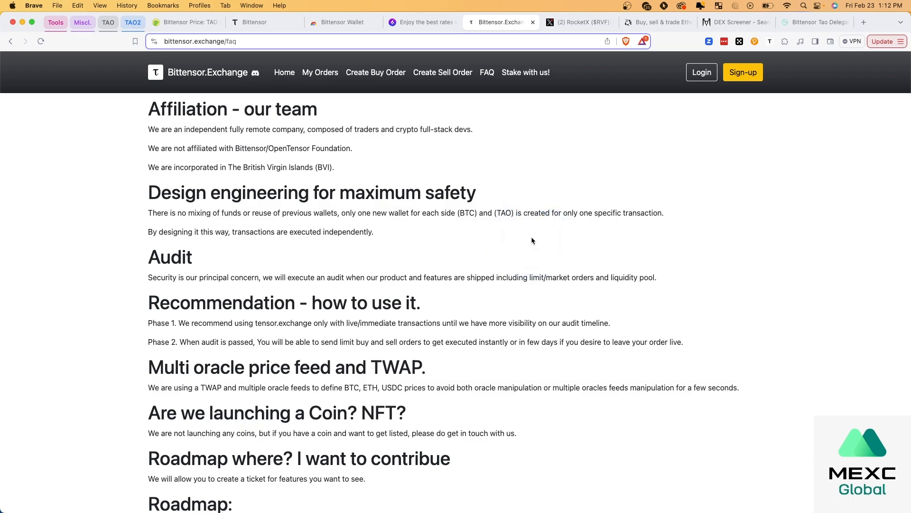
{"action": "scroll", "scroll_direction": "down", "scroll_amount": 3}
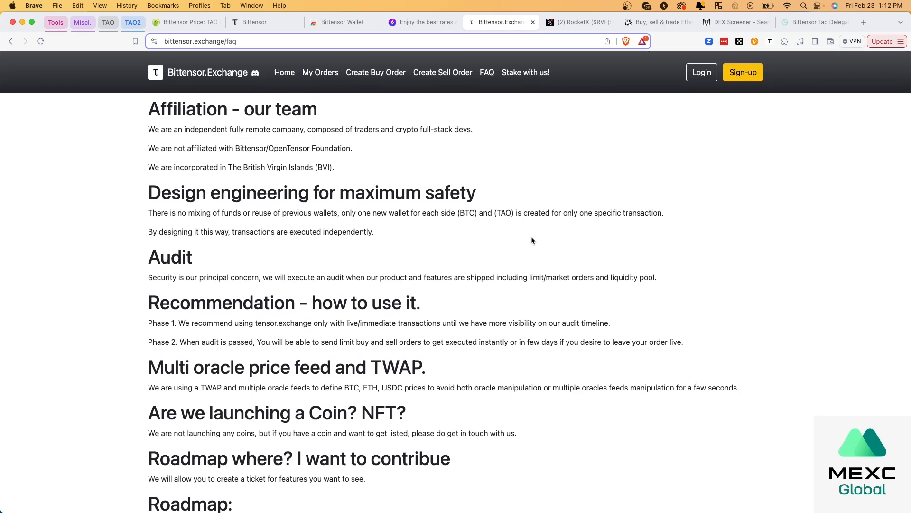
{"action": "left_click", "coordinate": [522, 250]}
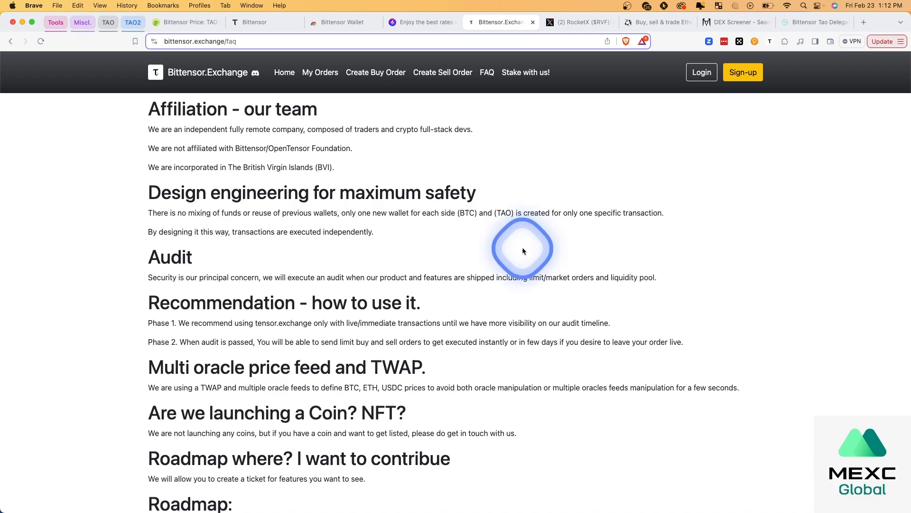
{"action": "left_click", "coordinate": [11, 41]}
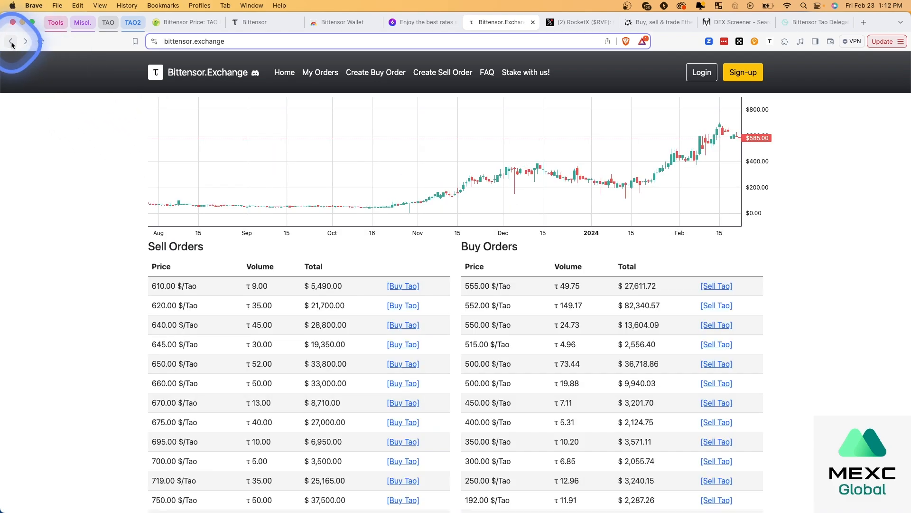
{"action": "scroll", "scroll_direction": "down", "scroll_amount": 3}
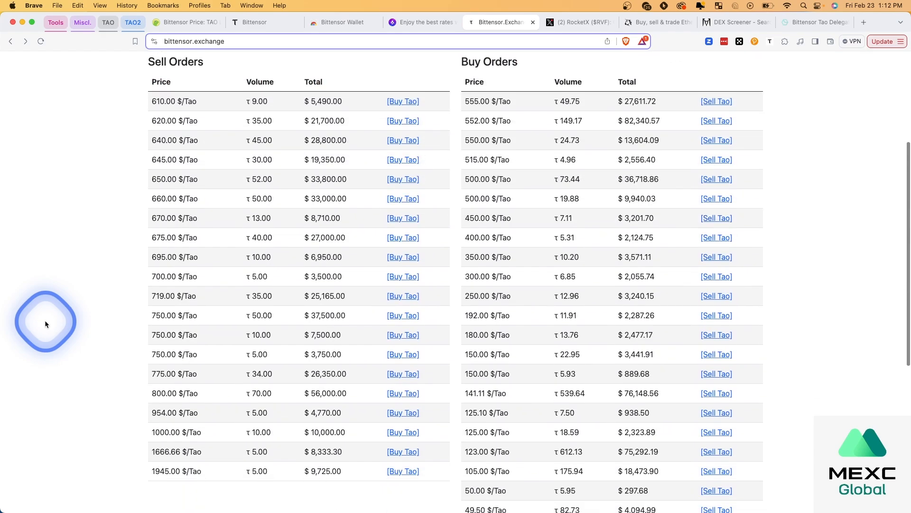
{"action": "scroll", "scroll_direction": "down", "scroll_amount": 3}
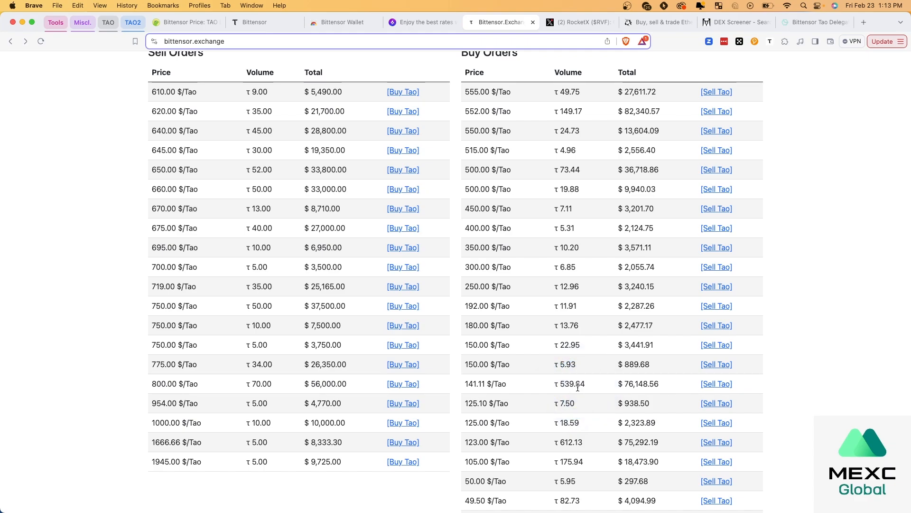
{"action": "left_click", "coordinate": [672, 380]}
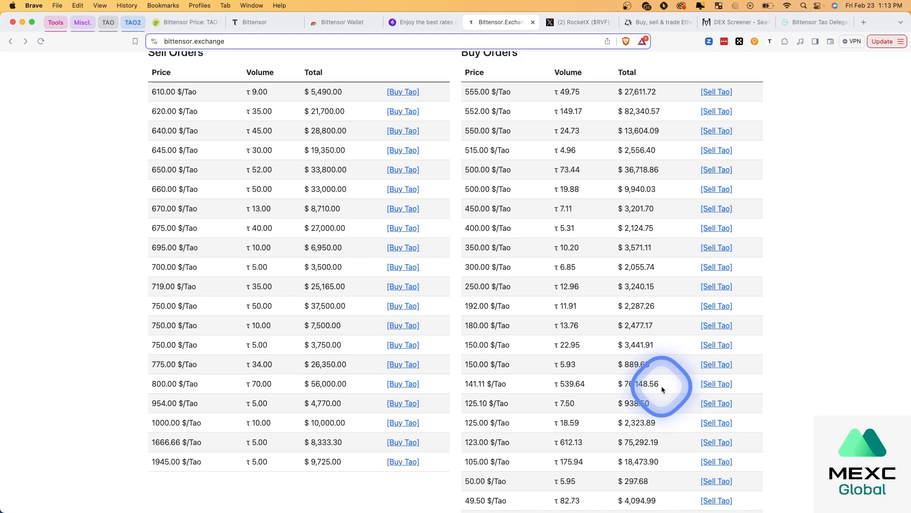
{"action": "scroll", "scroll_direction": "down", "scroll_amount": 3}
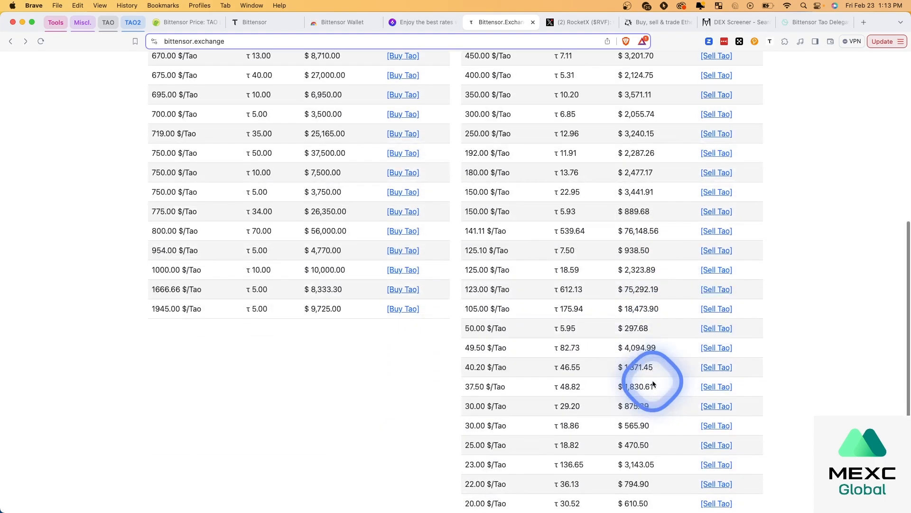
{"action": "scroll", "scroll_direction": "down", "scroll_amount": 3}
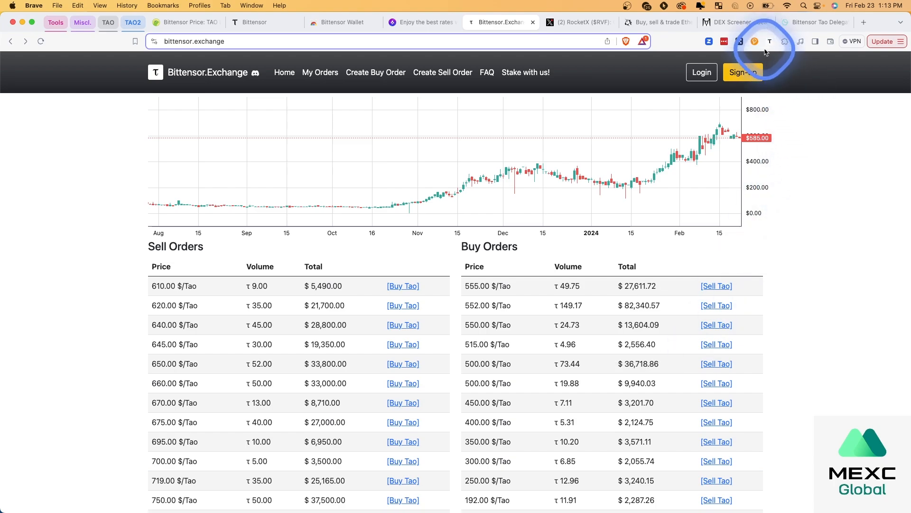
{"action": "mouse_move", "coordinate": [769, 40]}
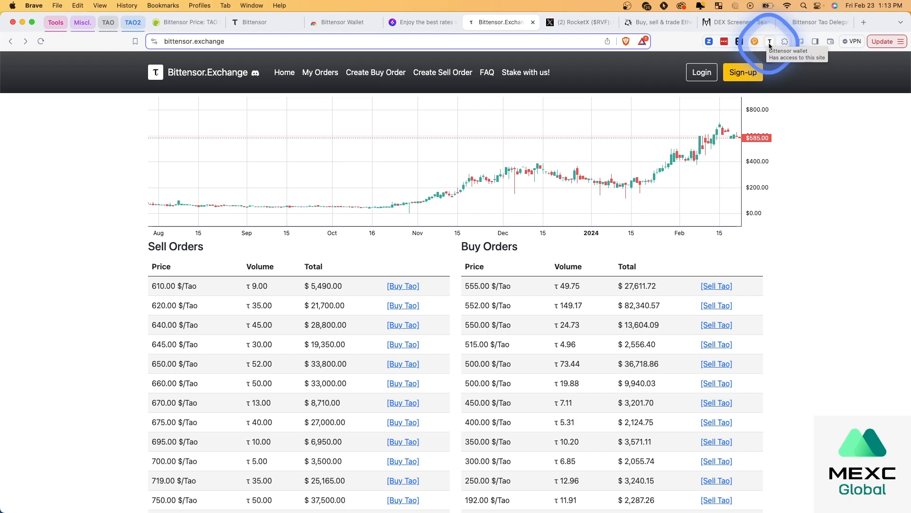
{"action": "mouse_move", "coordinate": [753, 41]}
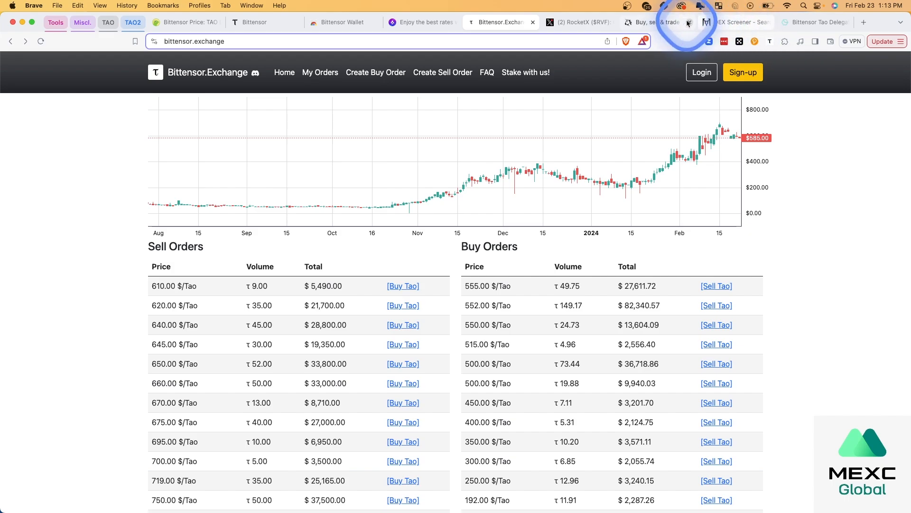
Move through the open tabs to the Taostats staking page at delegate.taostats.io/staking.
{"action": "left_click", "coordinate": [813, 22]}
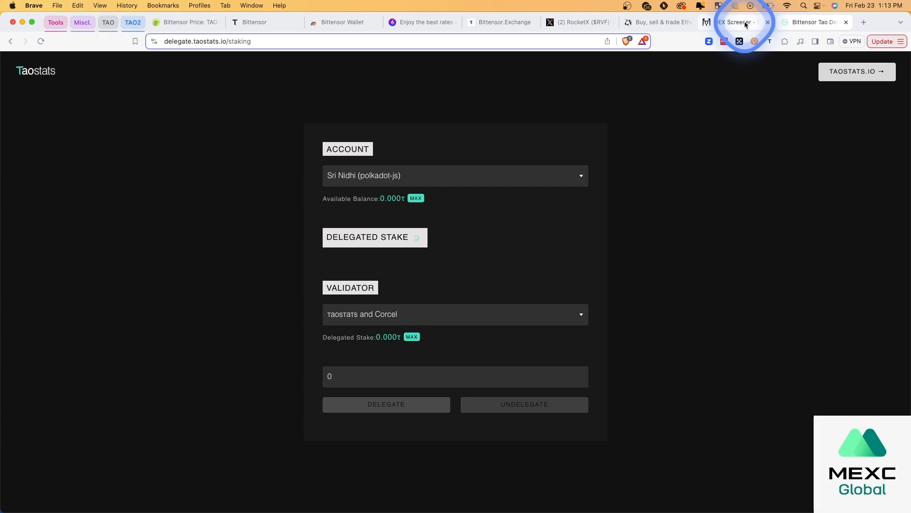
{"action": "left_click", "coordinate": [735, 22]}
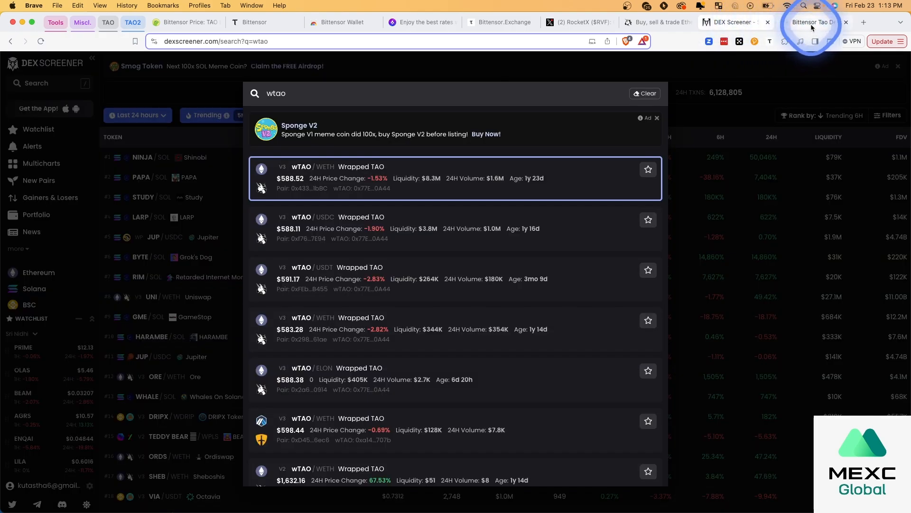